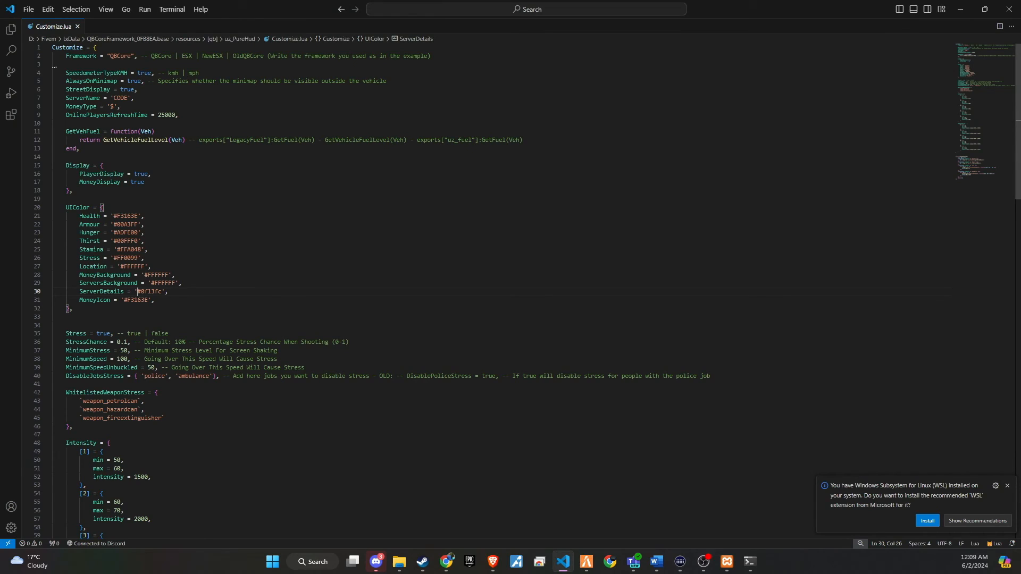
mouse_move(114, 216)
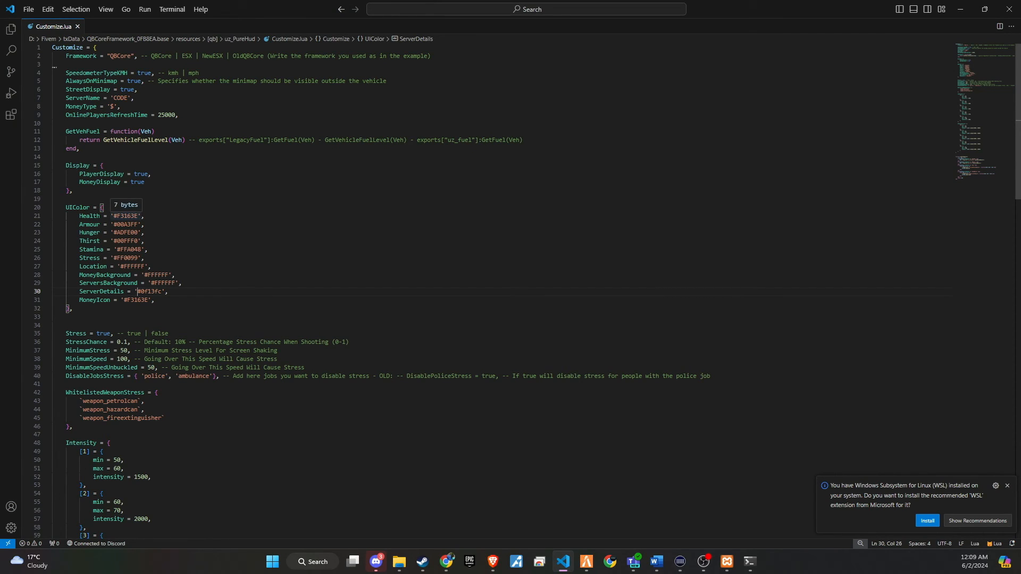
Save the uz_PureHud-main repository ZIP under its default file name.
double_click(124, 215)
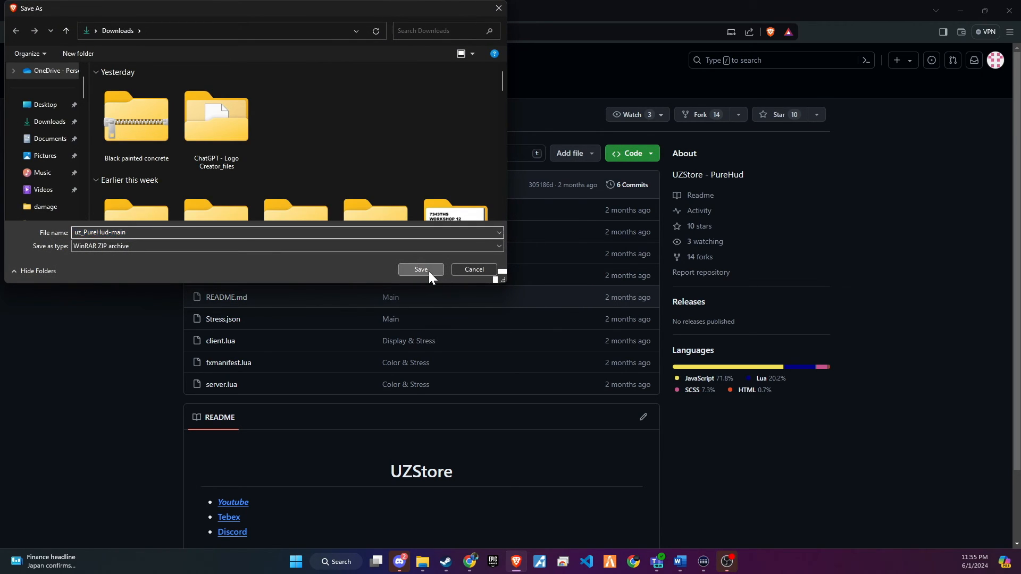
left_click(420, 270)
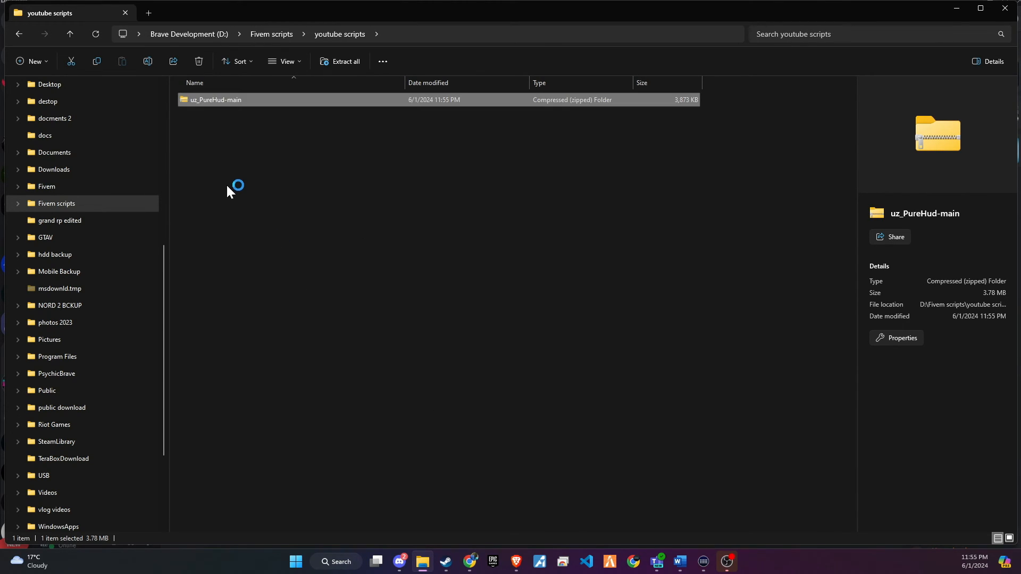
Select the extracted uz_PureHud-main folder beside the zip in youtube scripts.
left_click(340, 61)
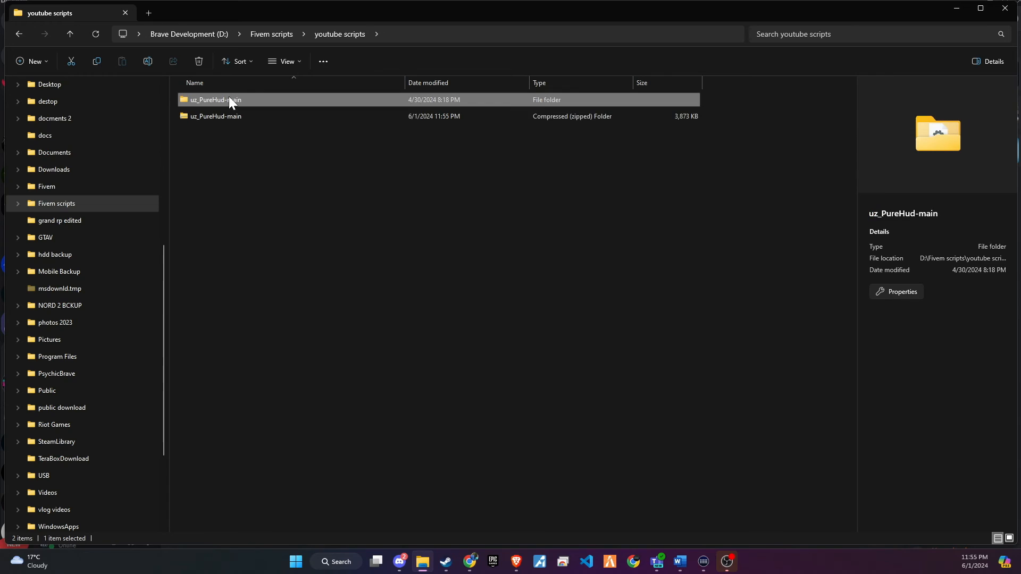
mouse_move(239, 257)
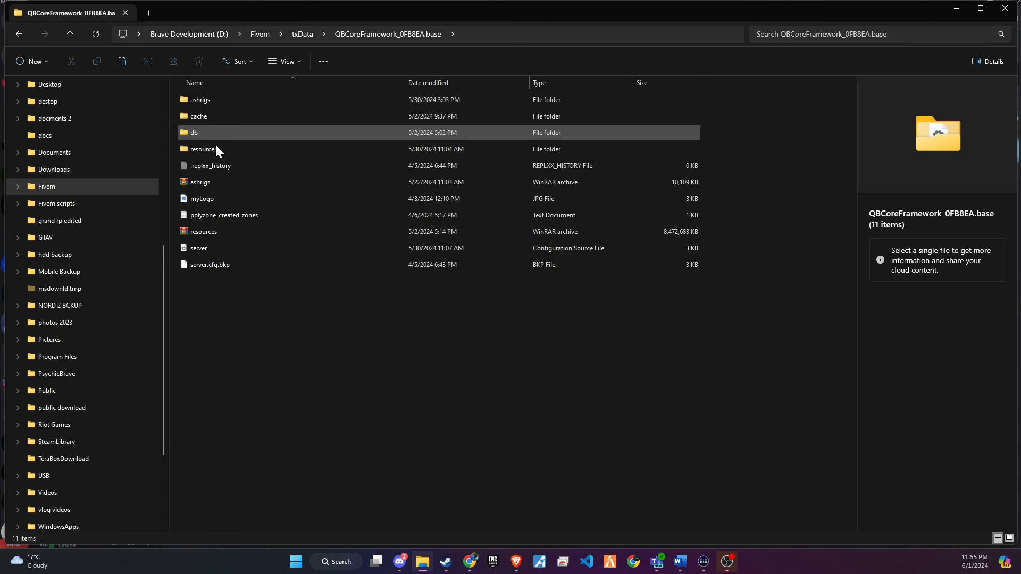
Navigate into the server's resources\[qb] folder.
double_click(203, 149)
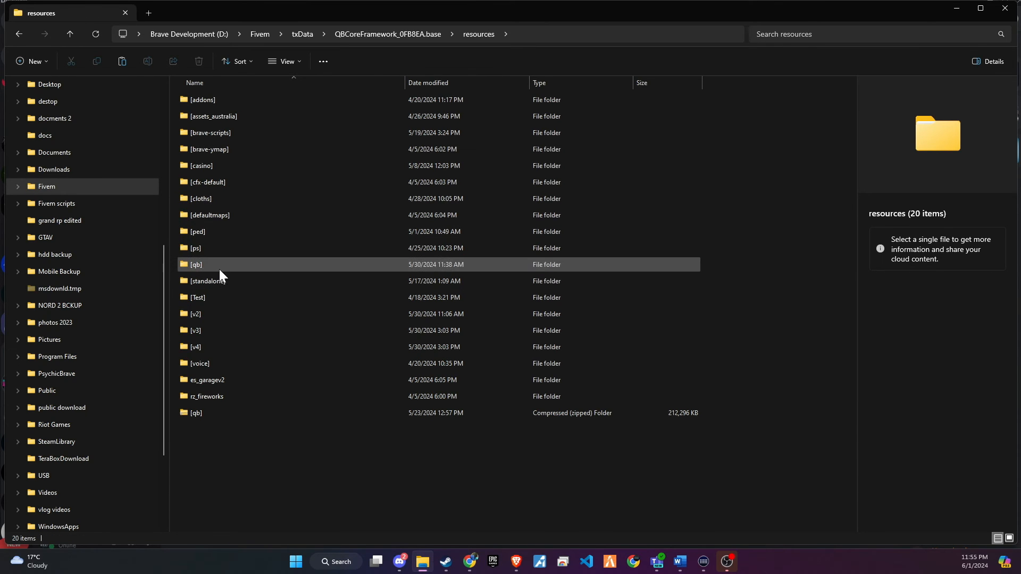
double_click(196, 264)
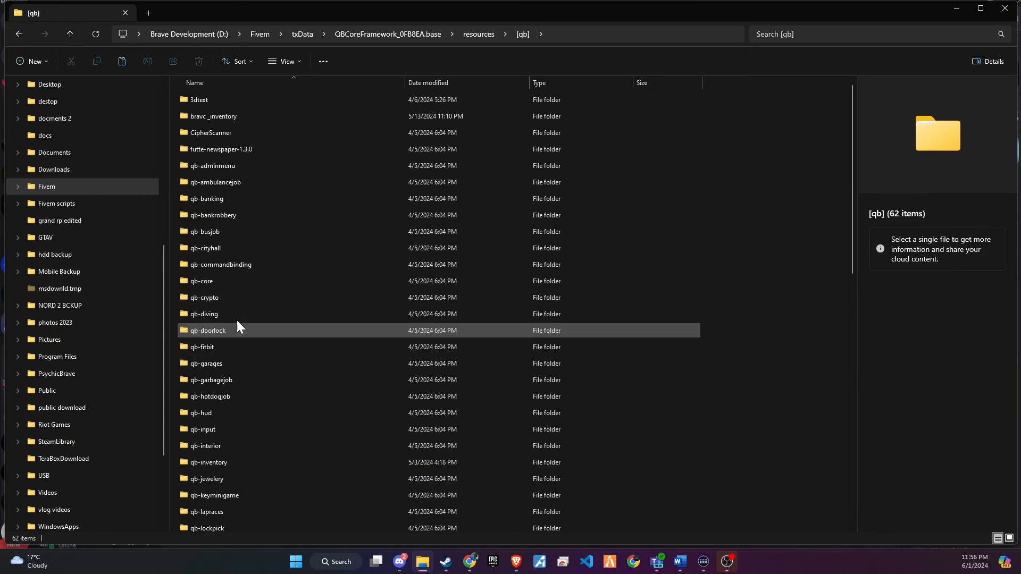
scroll("down", 3)
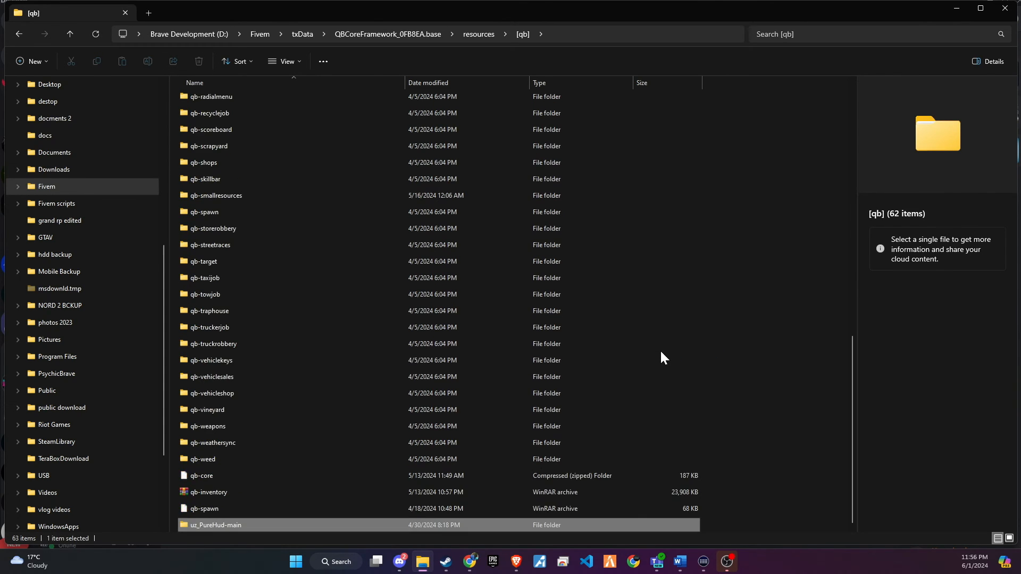
Rename the pasted uz_PureHud-main folder to uz_PureHud.
right_click(214, 525)
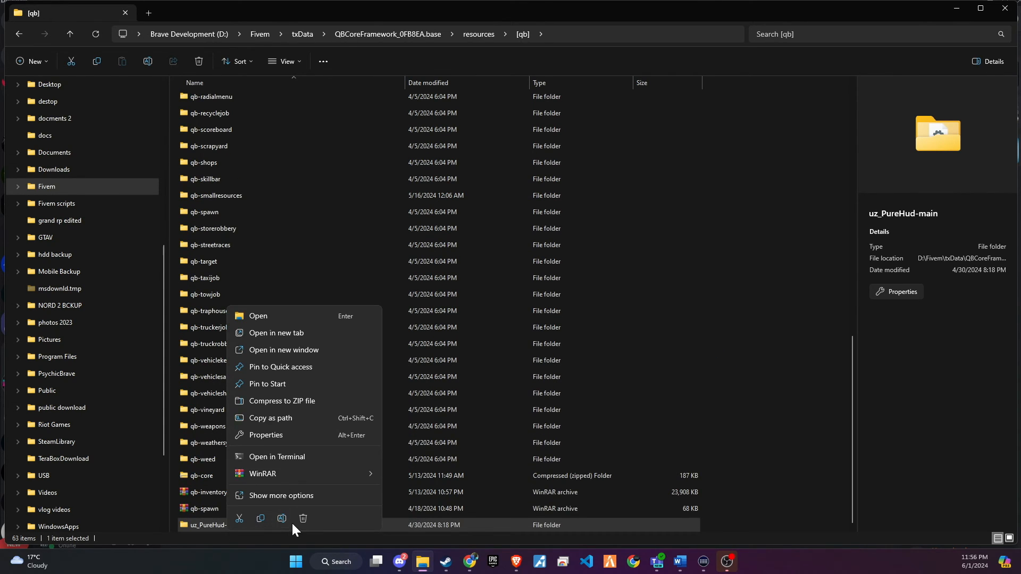
left_click(281, 518)
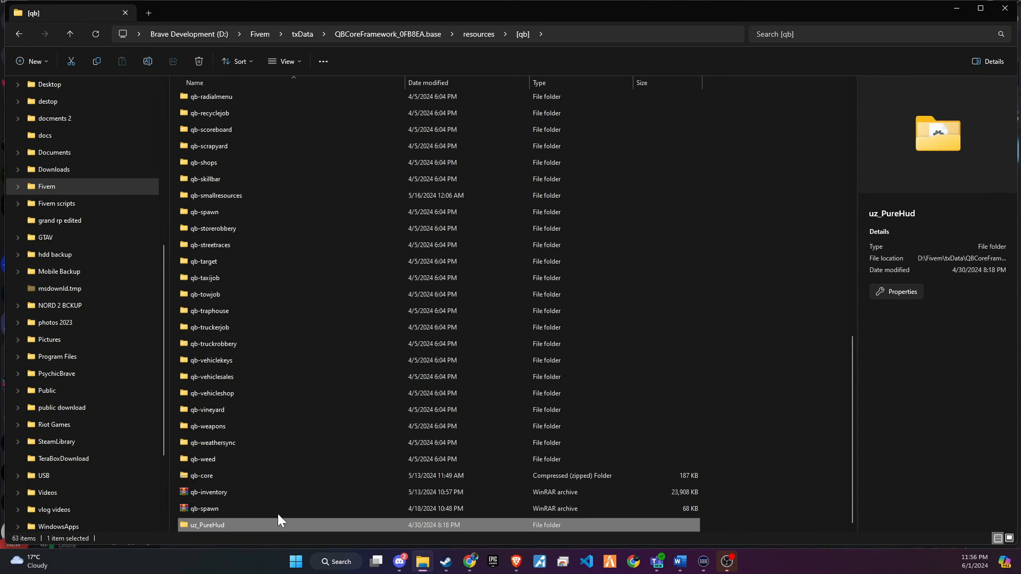
scroll("up", 3)
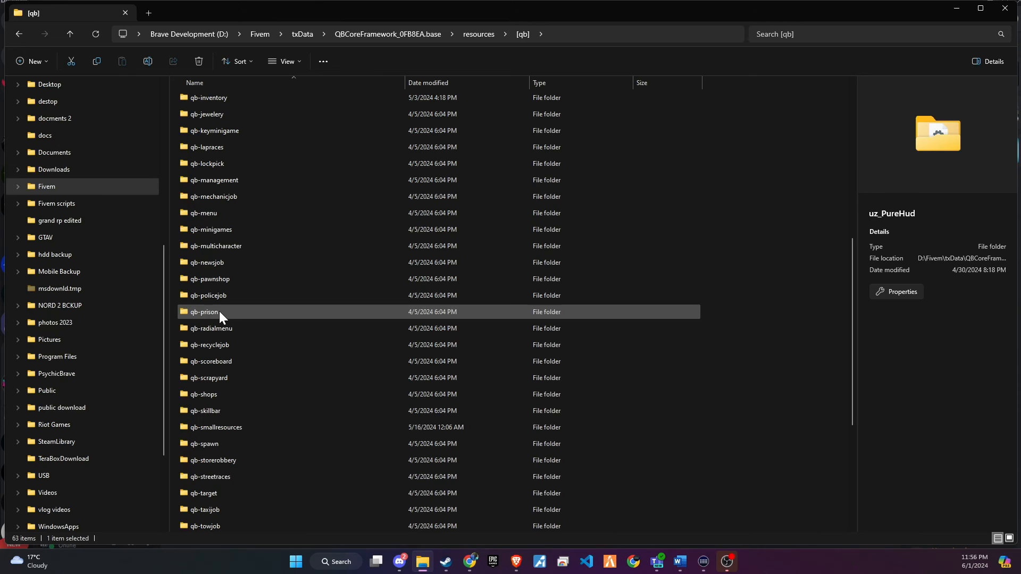
scroll("up", 3)
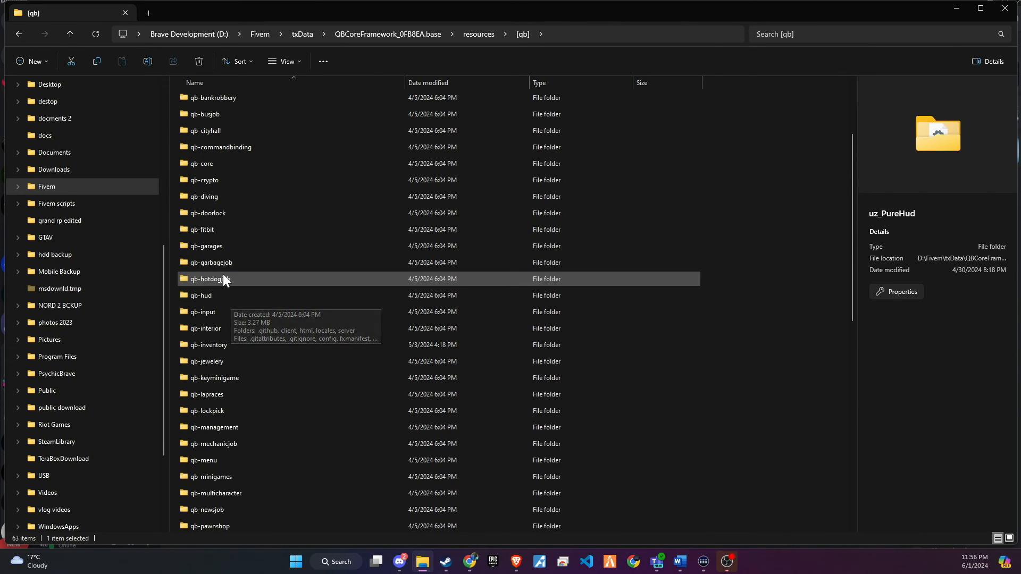
left_click(201, 295)
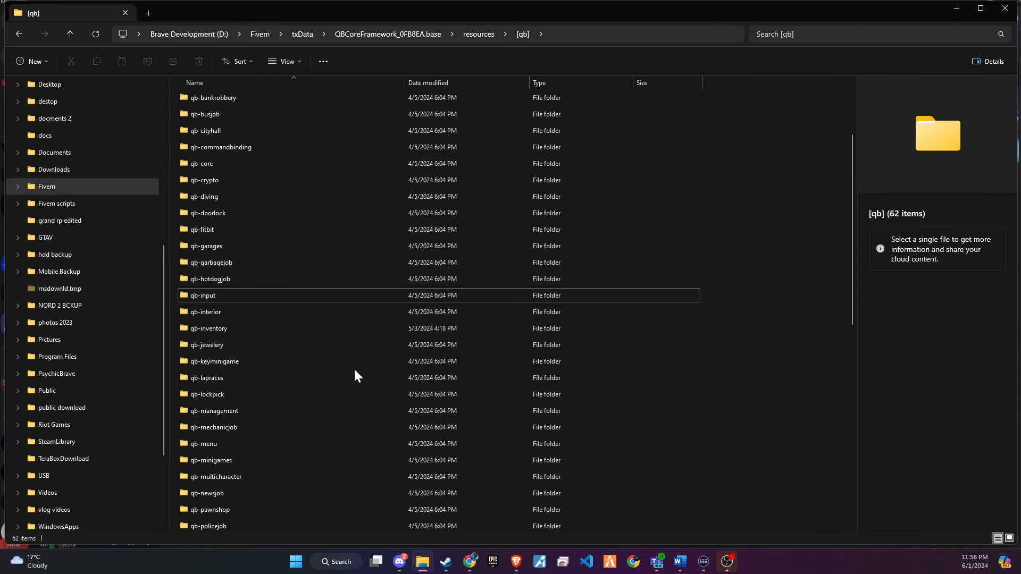
scroll("down", 3)
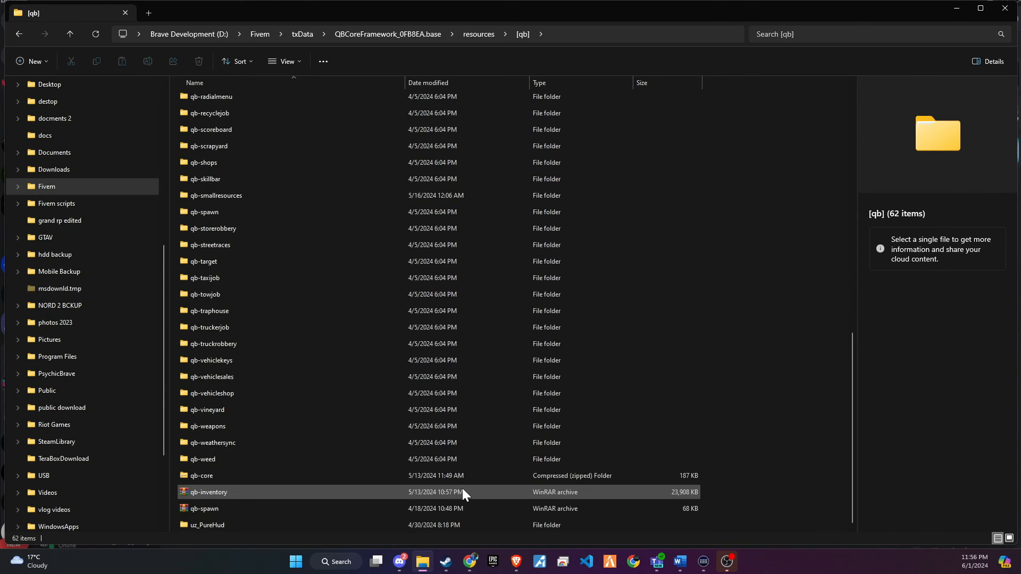
Enter uz_PureHud and open Customize.lua in Visual Studio Code.
double_click(206, 525)
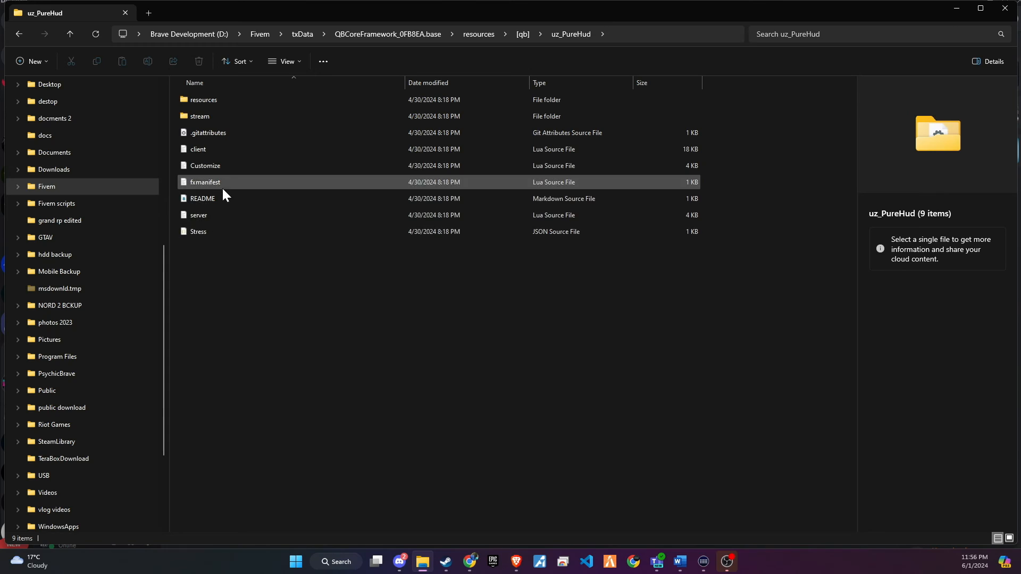
left_click(205, 166)
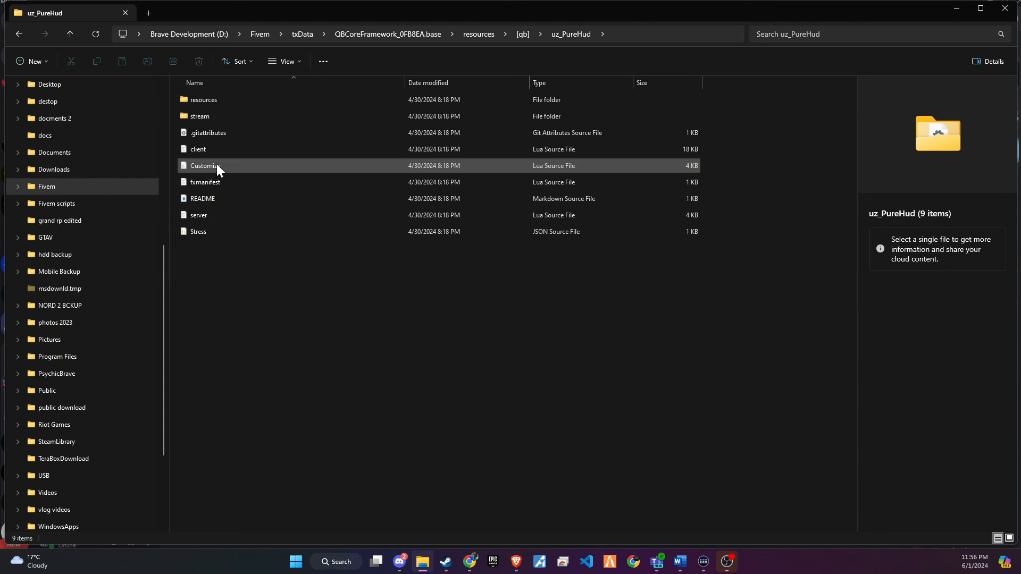
left_click(205, 181)
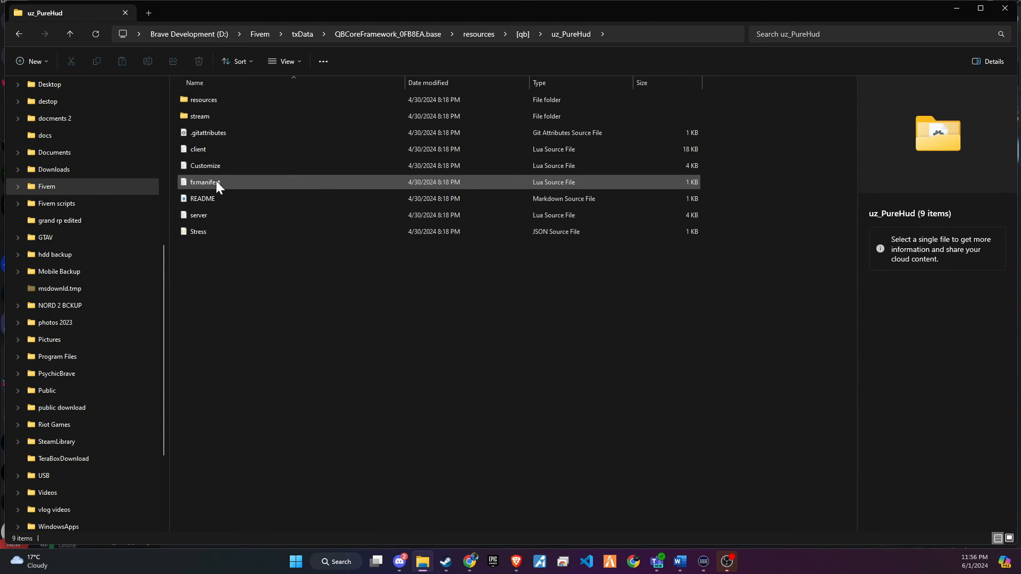
left_click(204, 165)
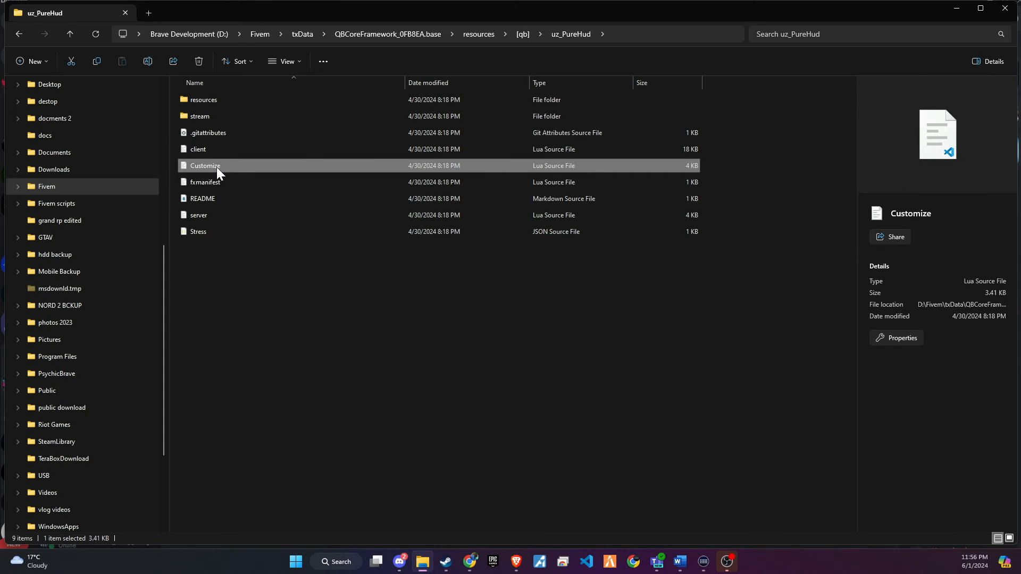
double_click(206, 165)
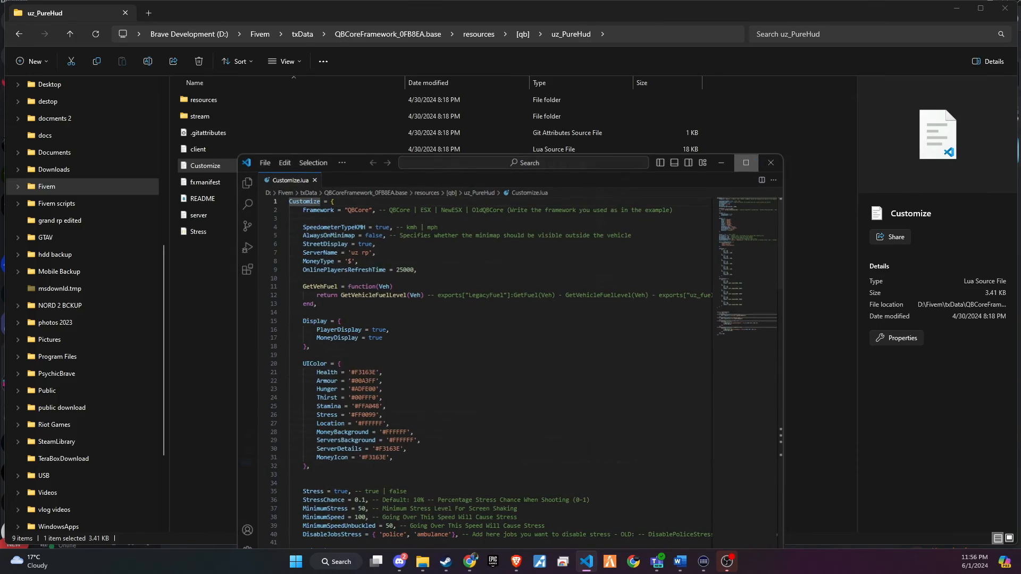
Set ServerName to 'CODEIN' and change AlwaysOnMinimap from false to true.
left_click(745, 162)
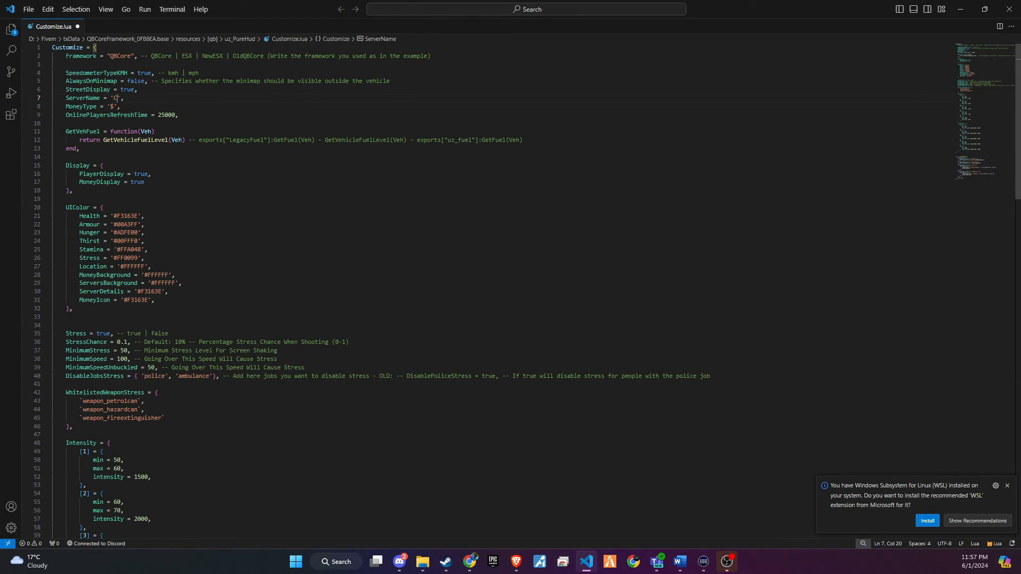
type("CODEIN")
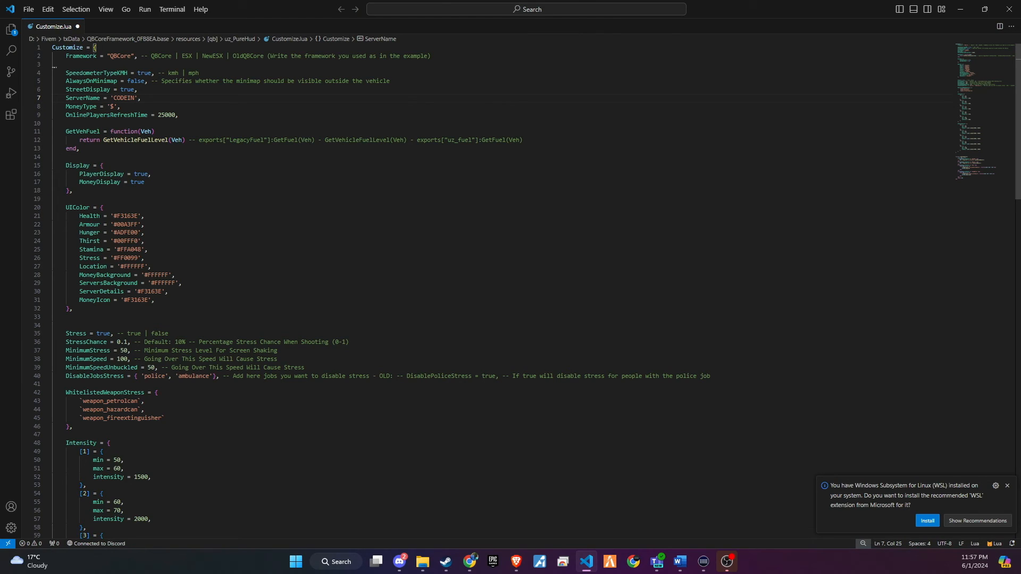
left_click(154, 131)
type("T")
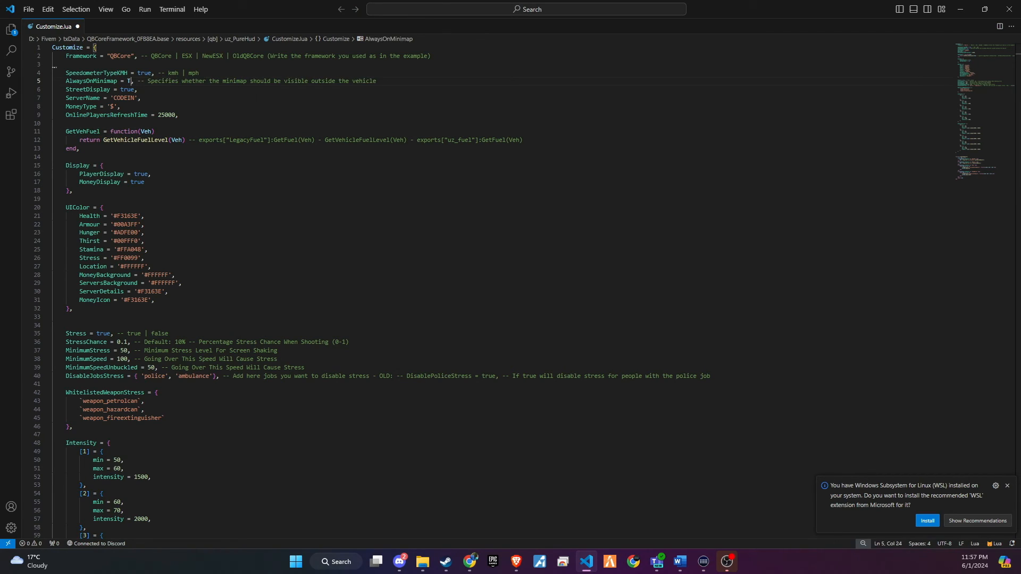
key("Backspace")
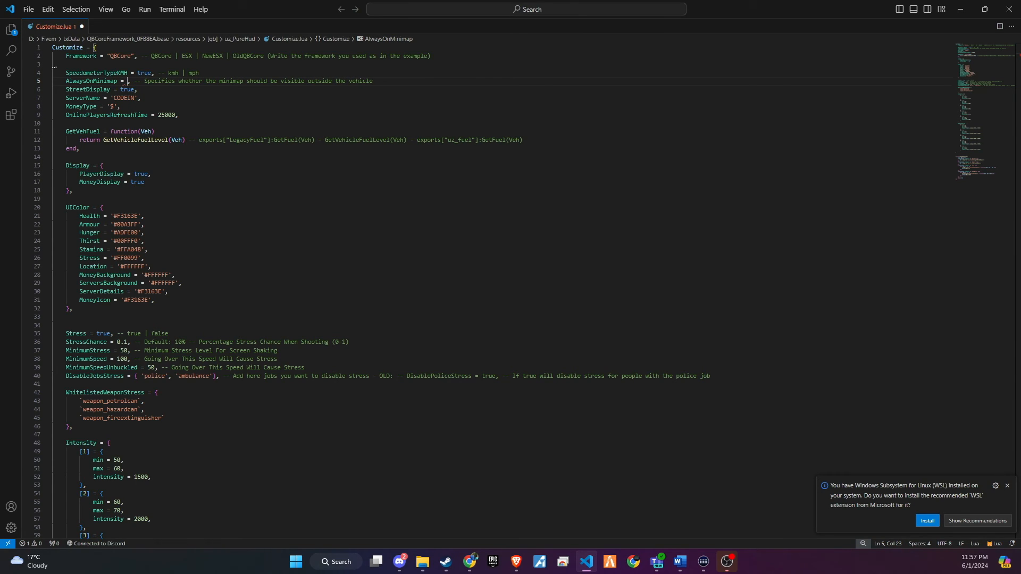
type("tr")
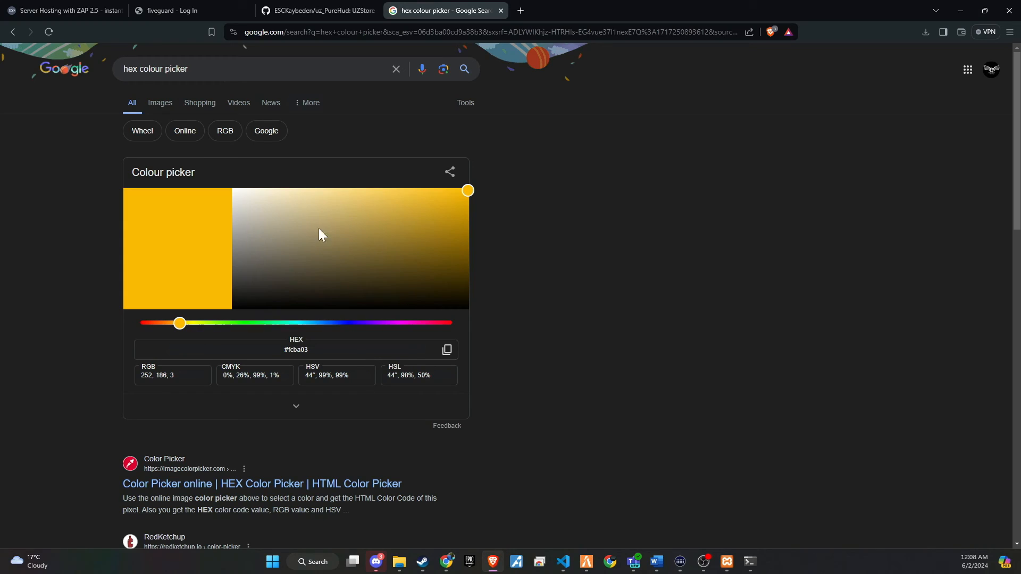
Choose a lighter blue in Google's colour picker and copy hex #0f13fc.
left_click(254, 69)
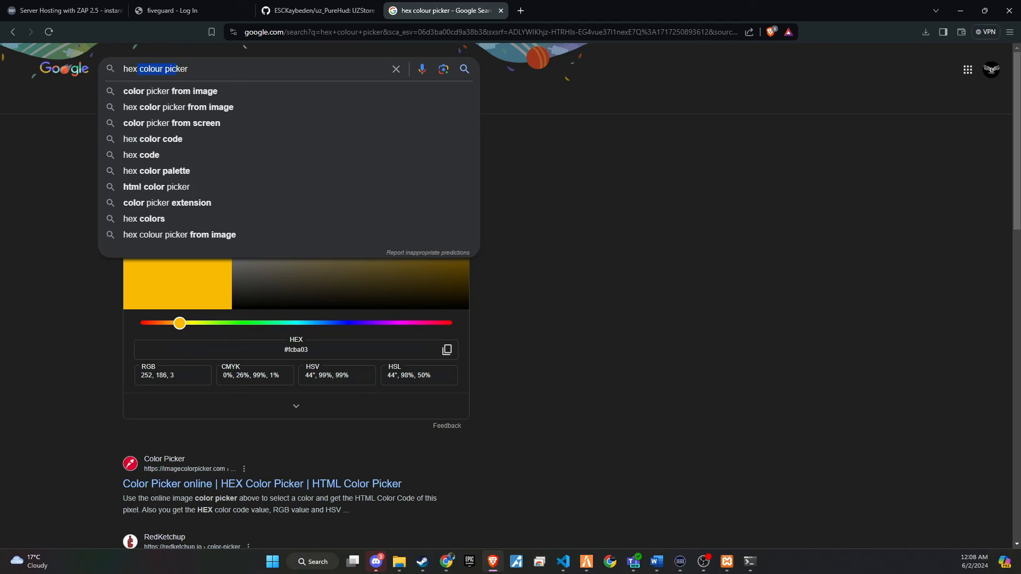
mouse_move(202, 147)
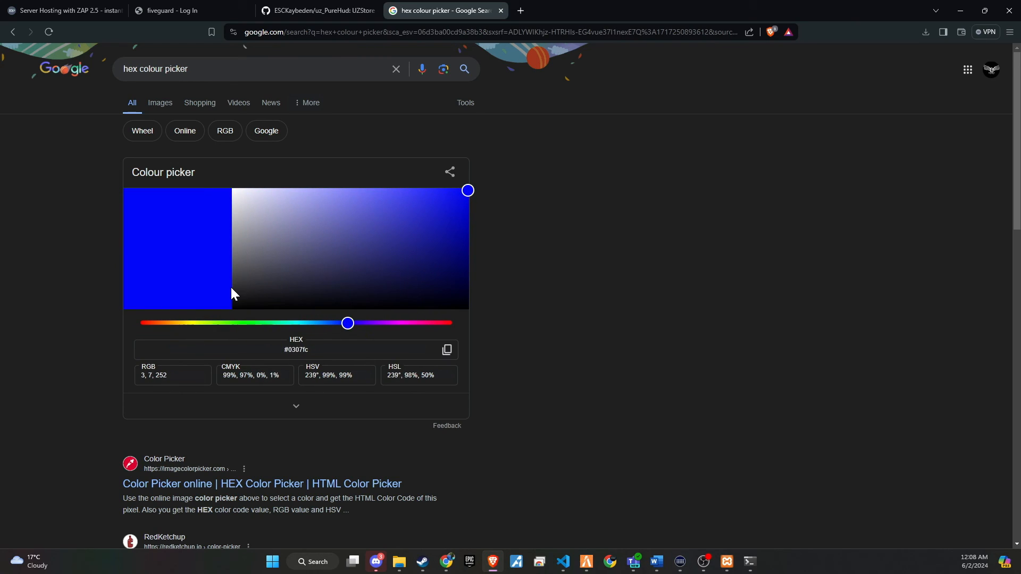
left_click(456, 197)
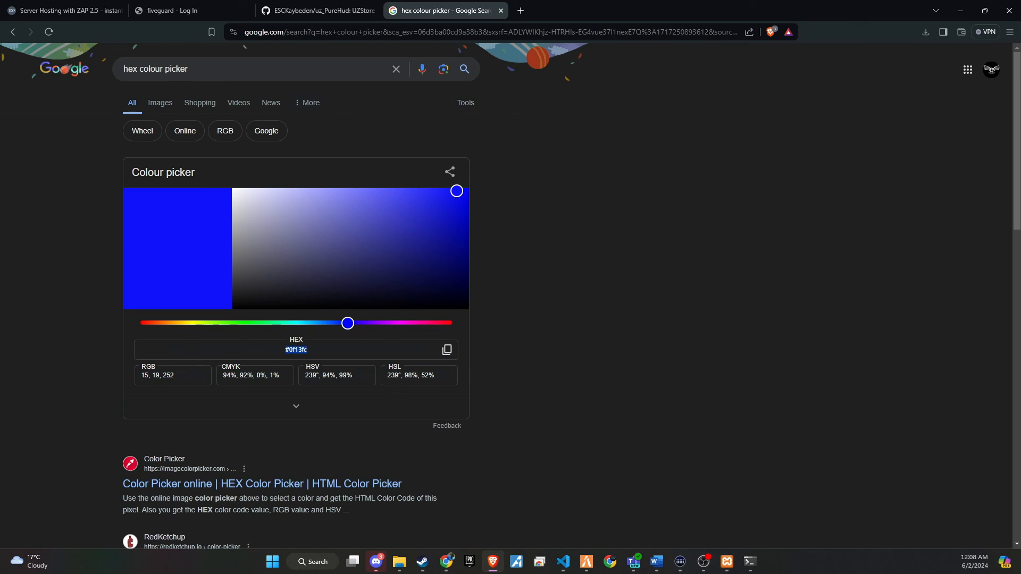
left_click(562, 566)
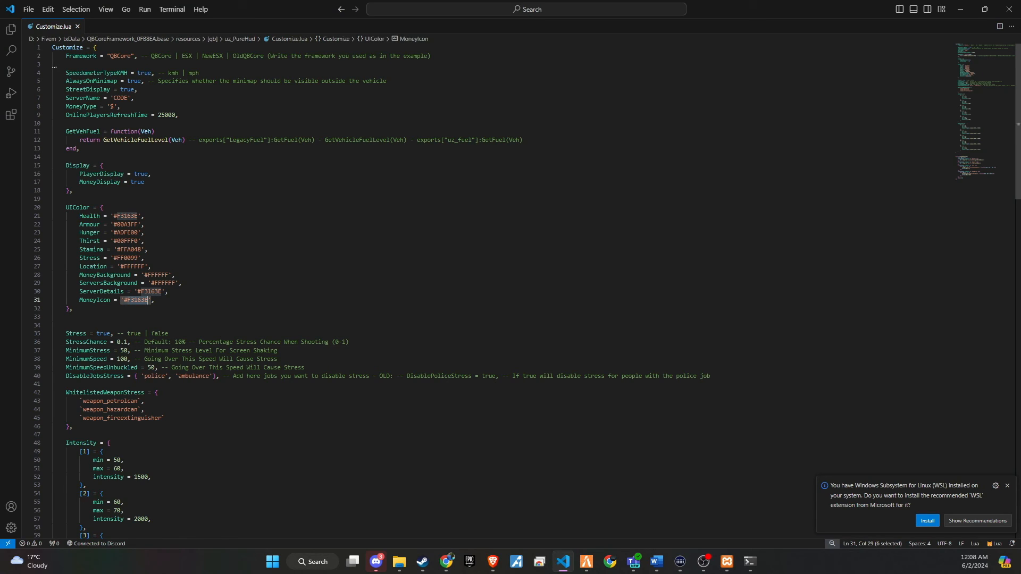
Replace the ServerDetails hex value with #0f13fc and return to Brave.
left_click(147, 291)
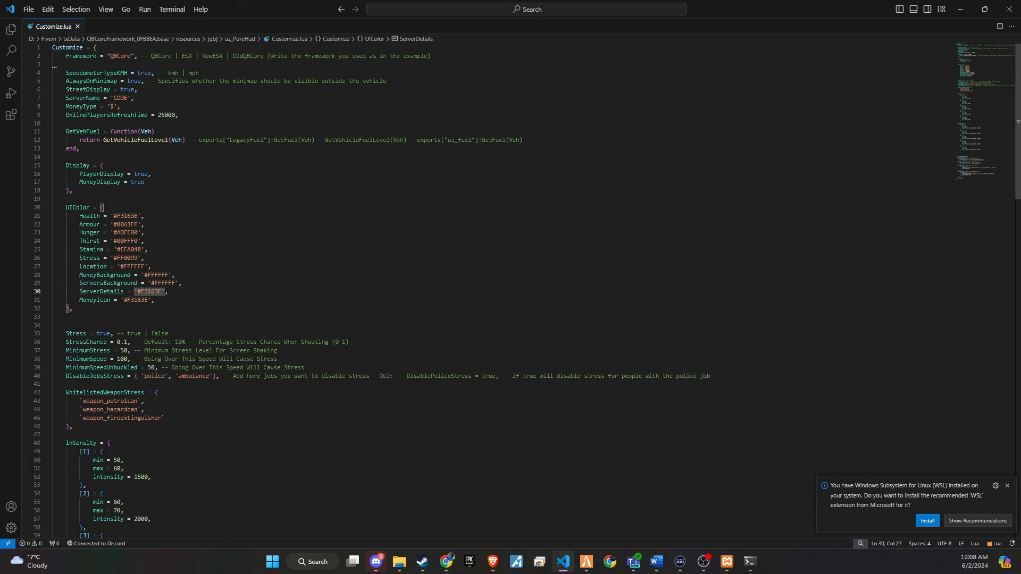
left_click(160, 292)
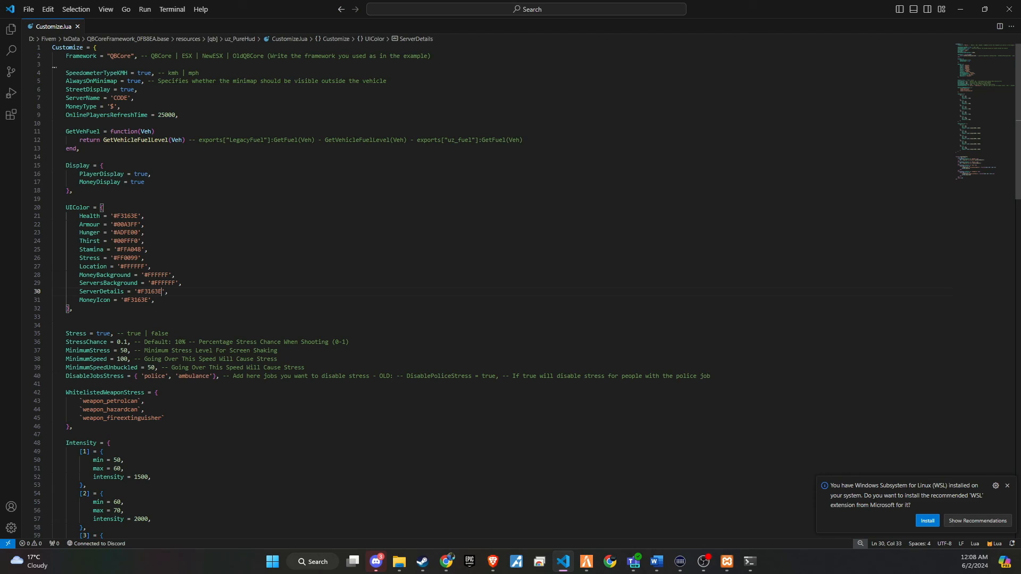
double_click(148, 292)
type("0f13fc")
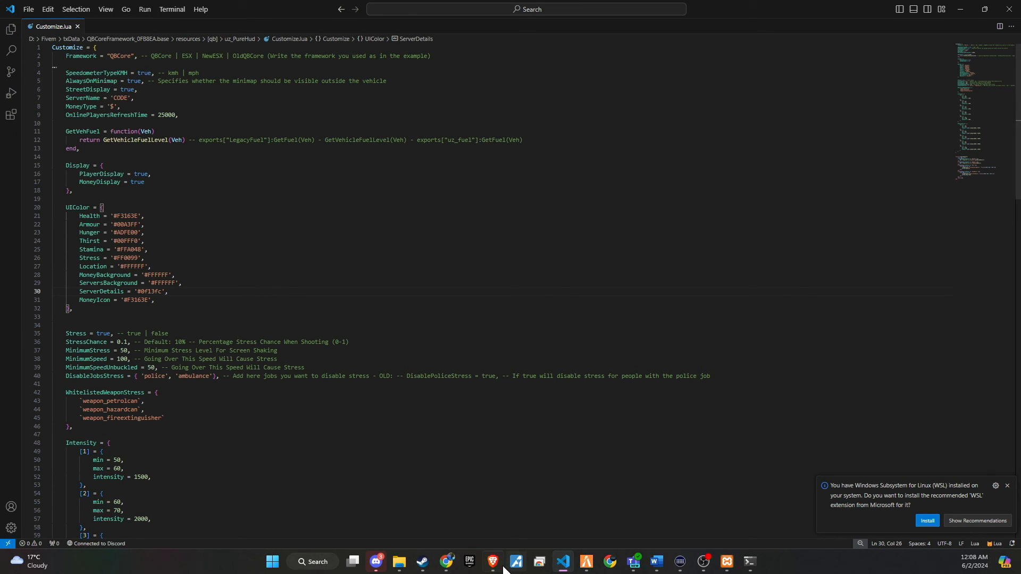
left_click(446, 566)
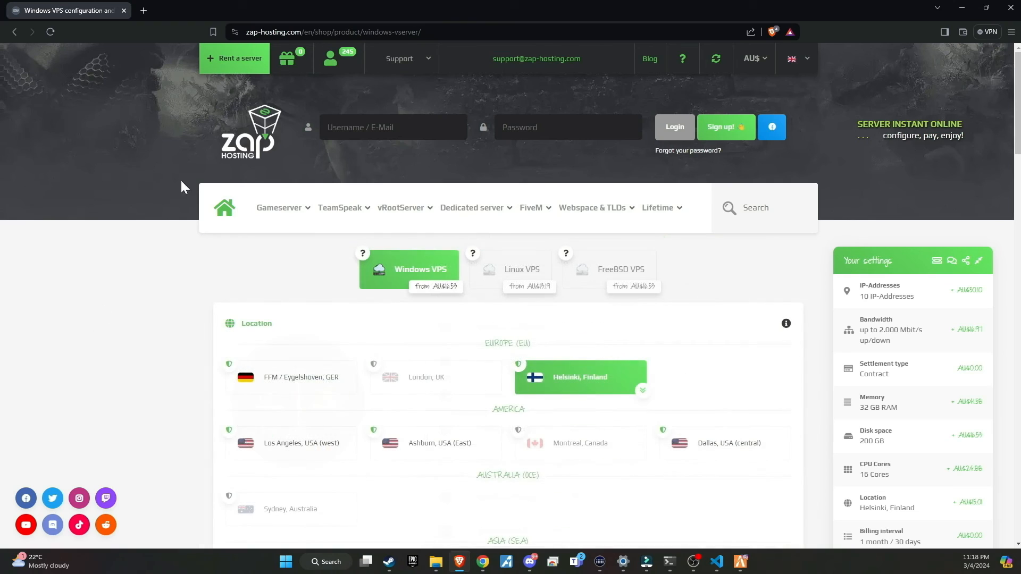
Redeem voucher code Braveyt-a-8010 at ZAP-Hosting's Windows VPS checkout.
scroll("down", 3)
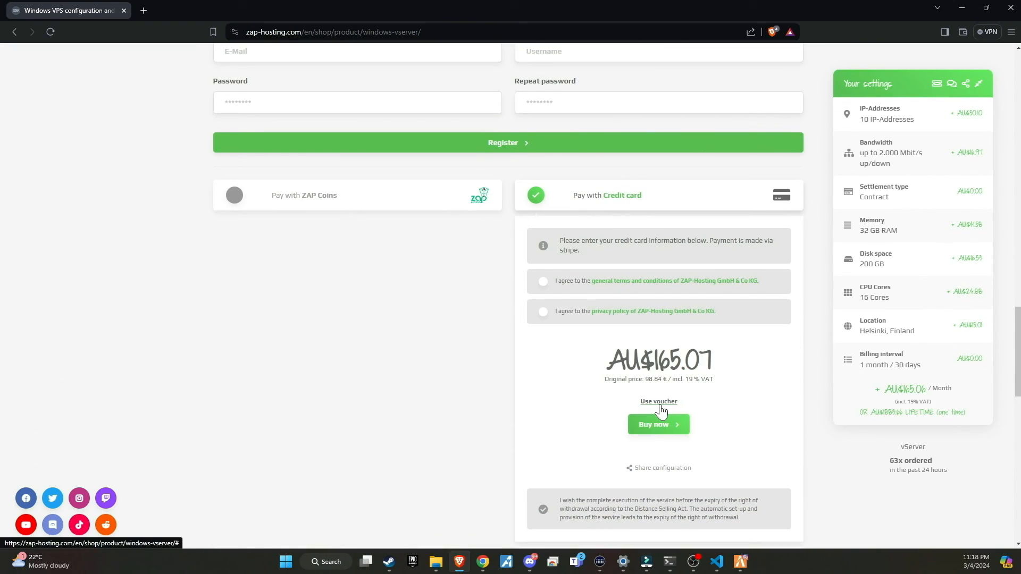
left_click(658, 401)
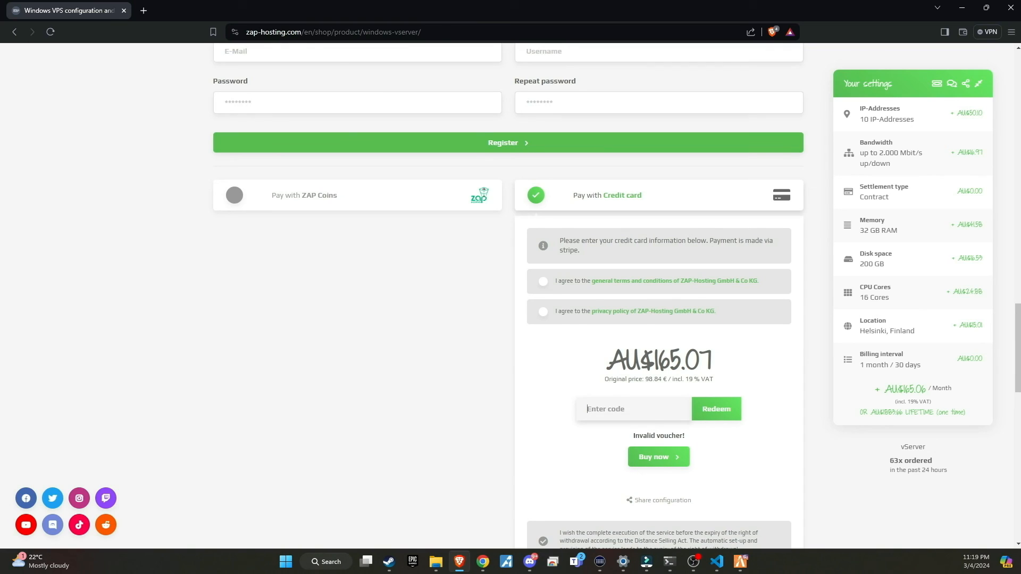
type("Brave")
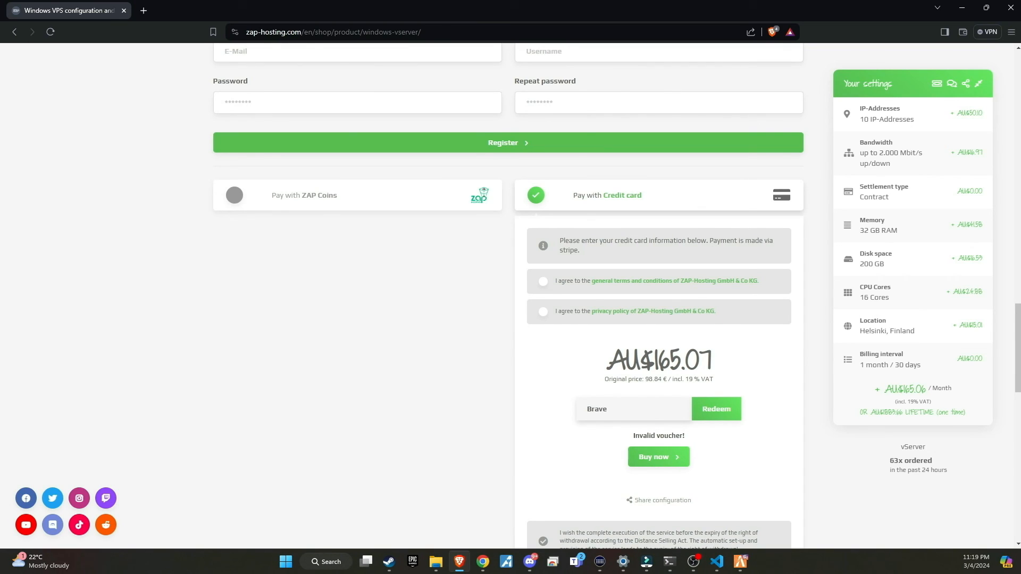
type("yt-")
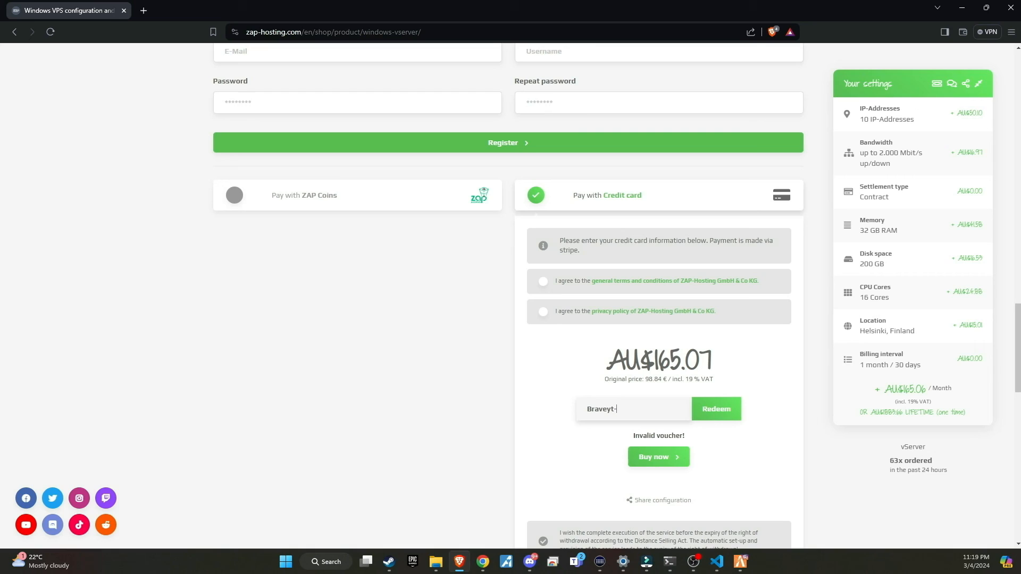
type("a-")
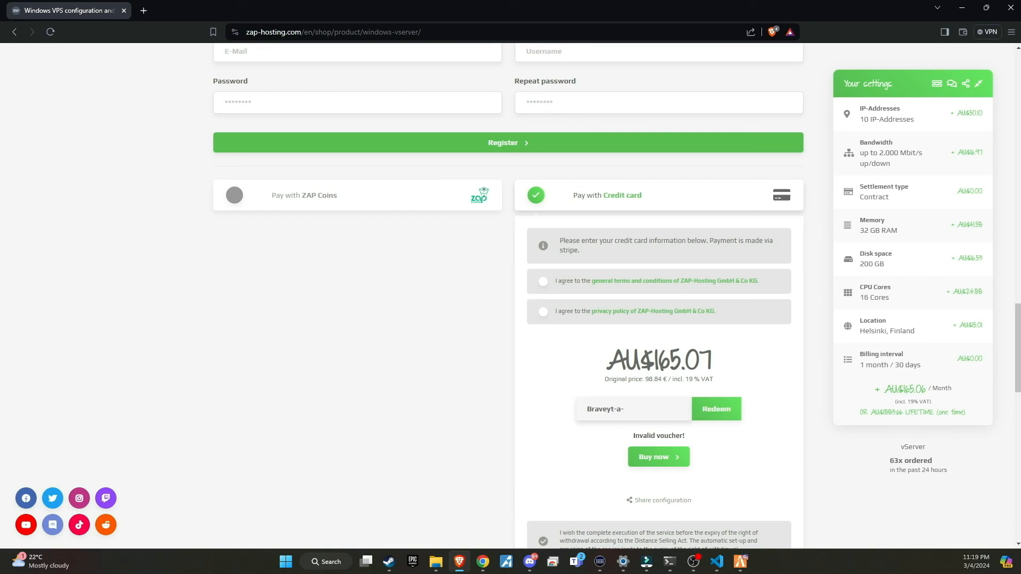
type("8010")
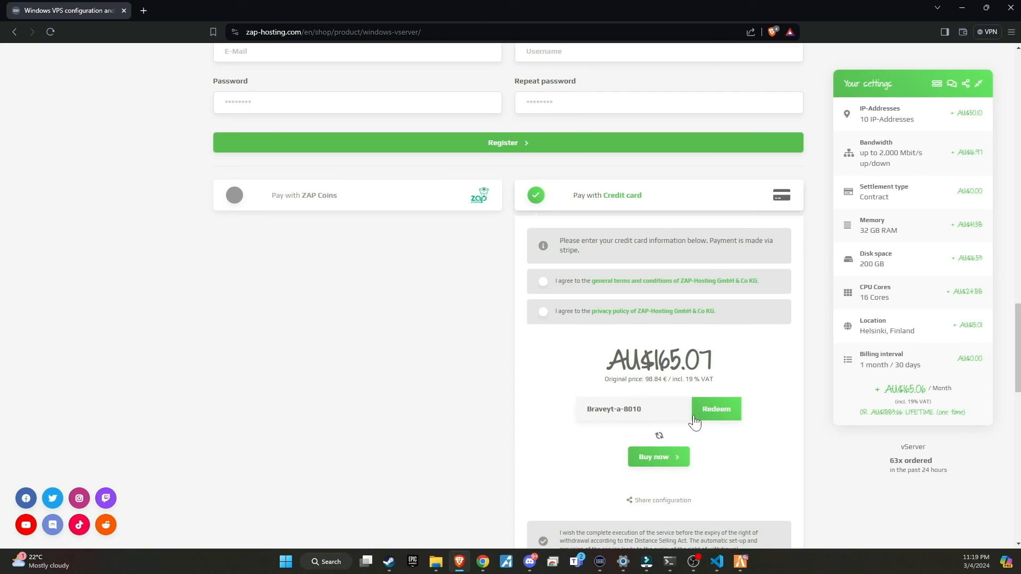
left_click(714, 408)
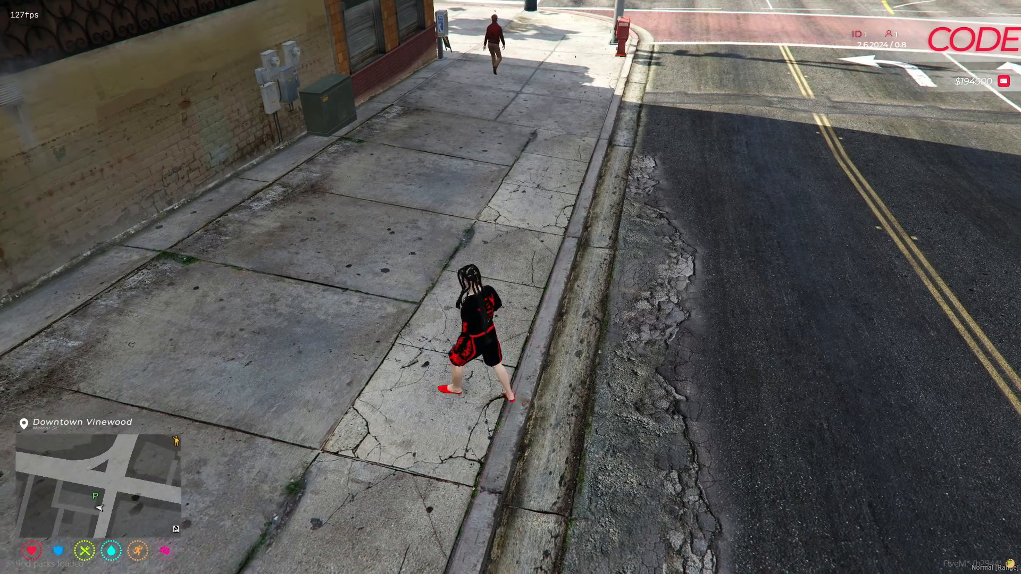
Check the blue CODEIN server name on the FiveM HUD, then Alt+Tab out.
key("F8")
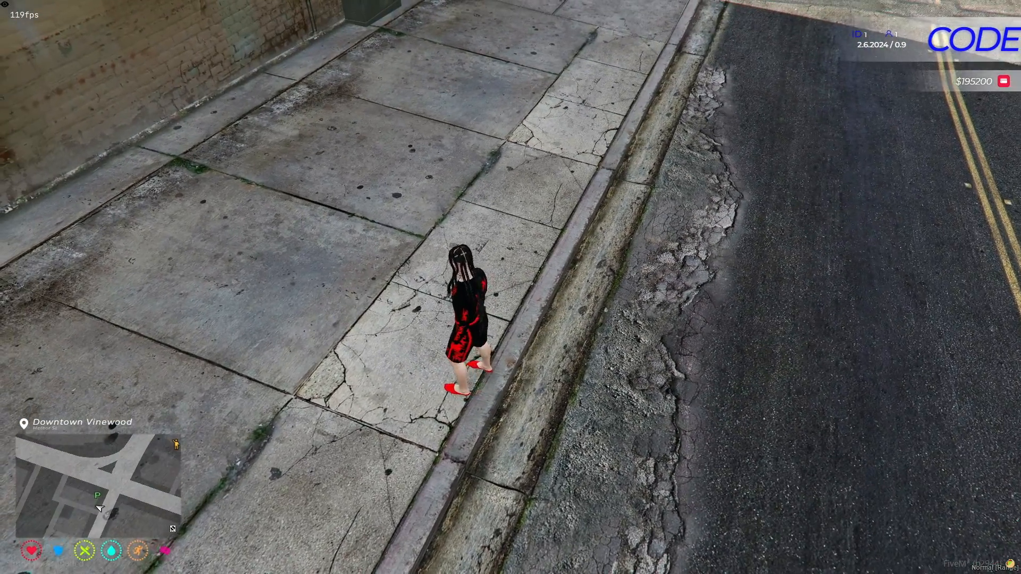
key("alt+tab")
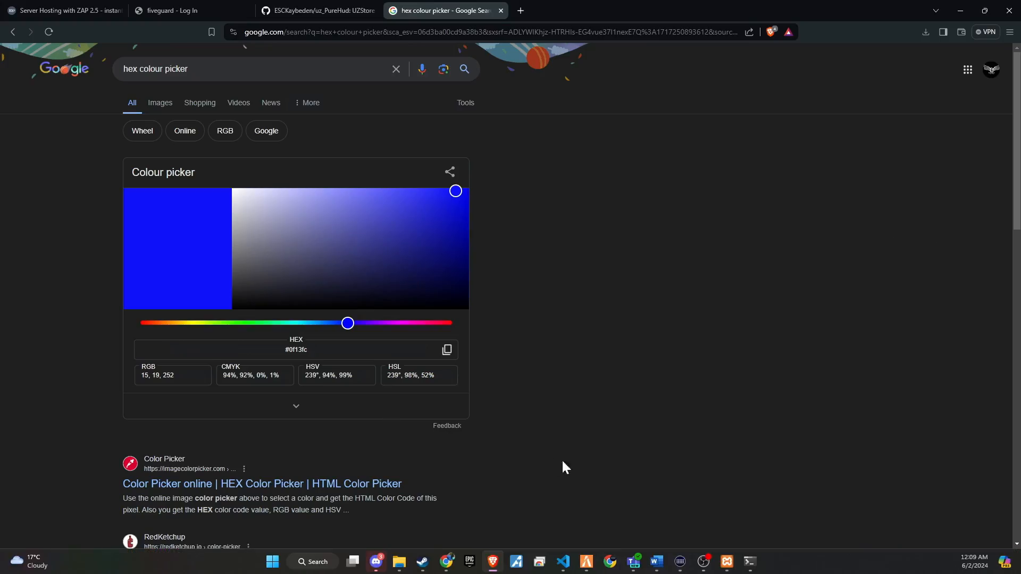
Overwrite the Health UIColor hex value in Customize.lua with #0f13fc.
left_click(563, 566)
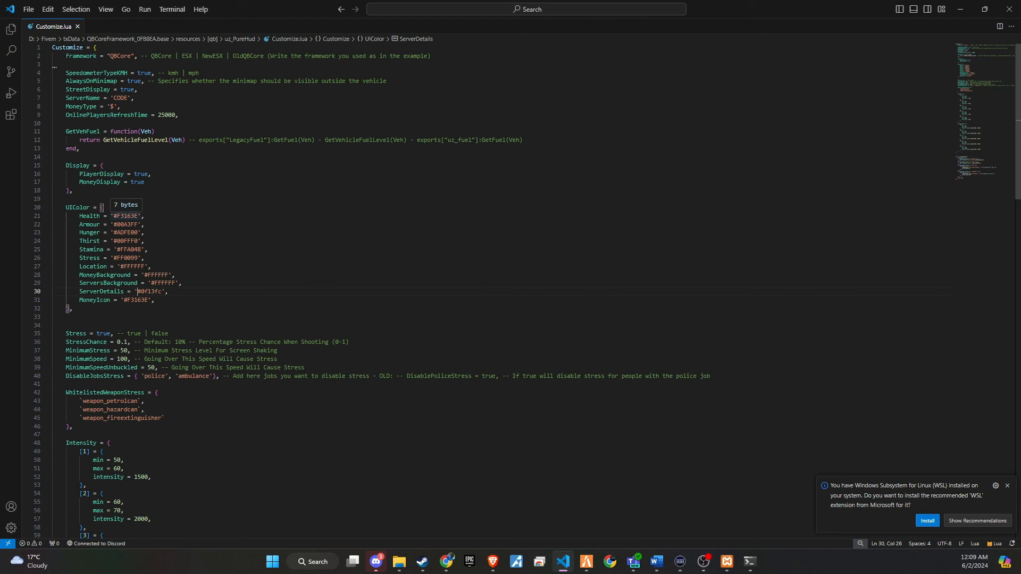
double_click(124, 215)
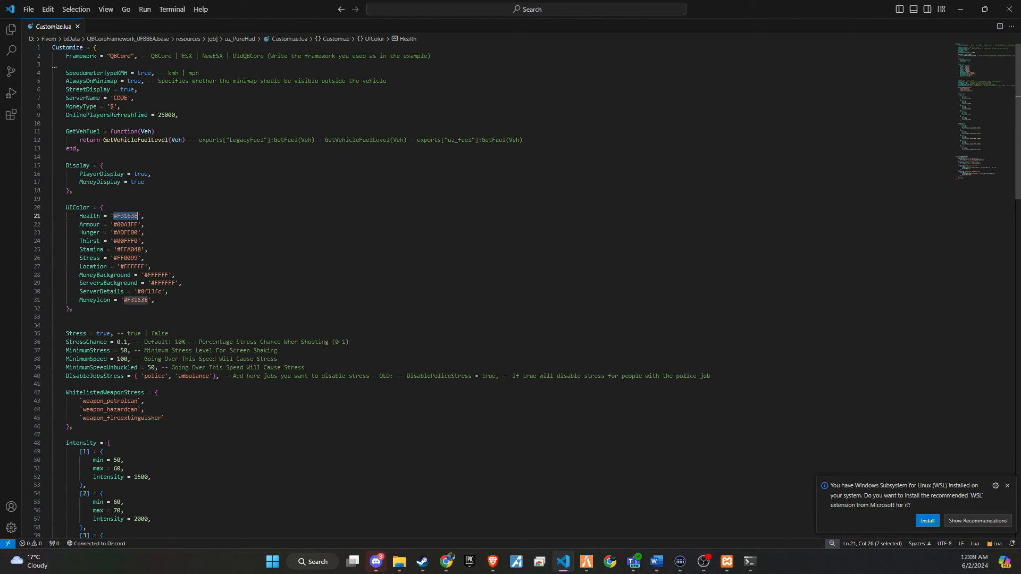
left_click(28, 9)
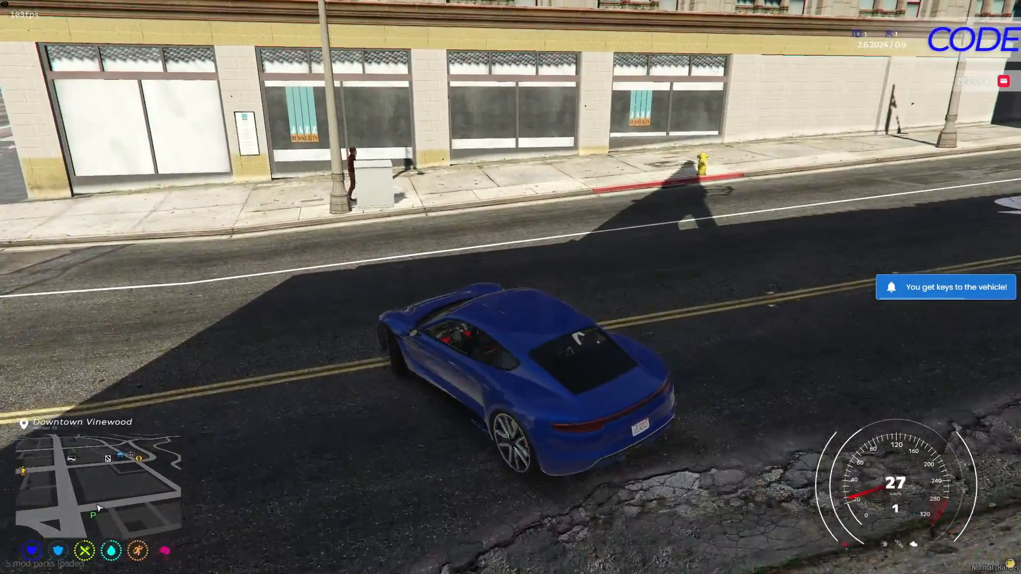
Drive the blue car through Vinewood while checking the bottom-left health icon is blue.
key("w")
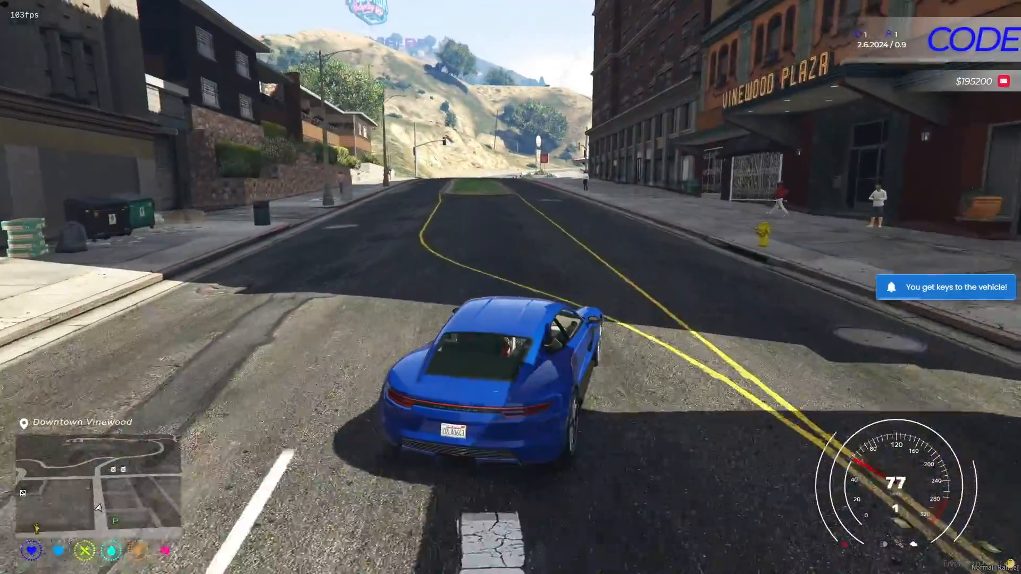
key("w")
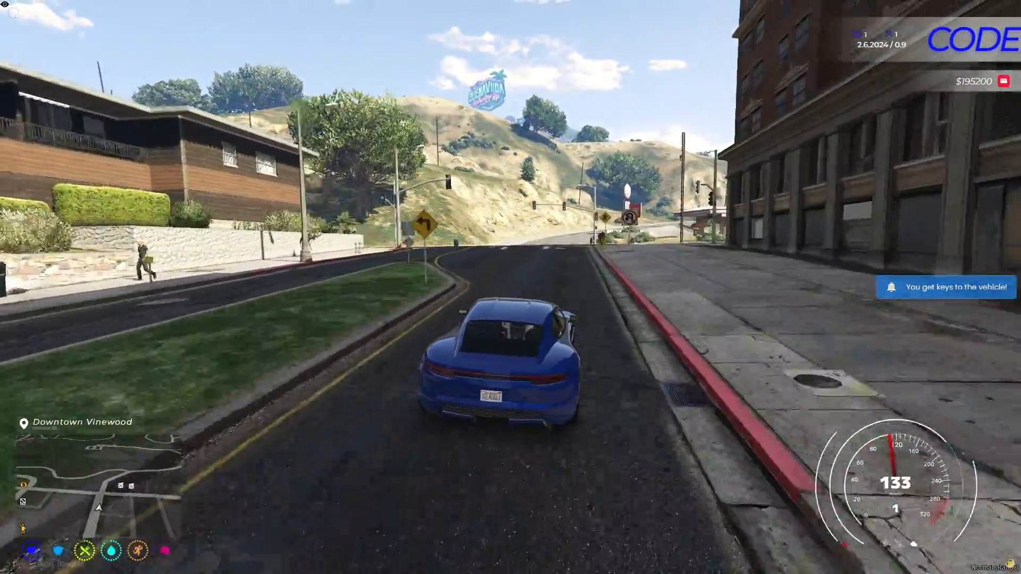
key("w")
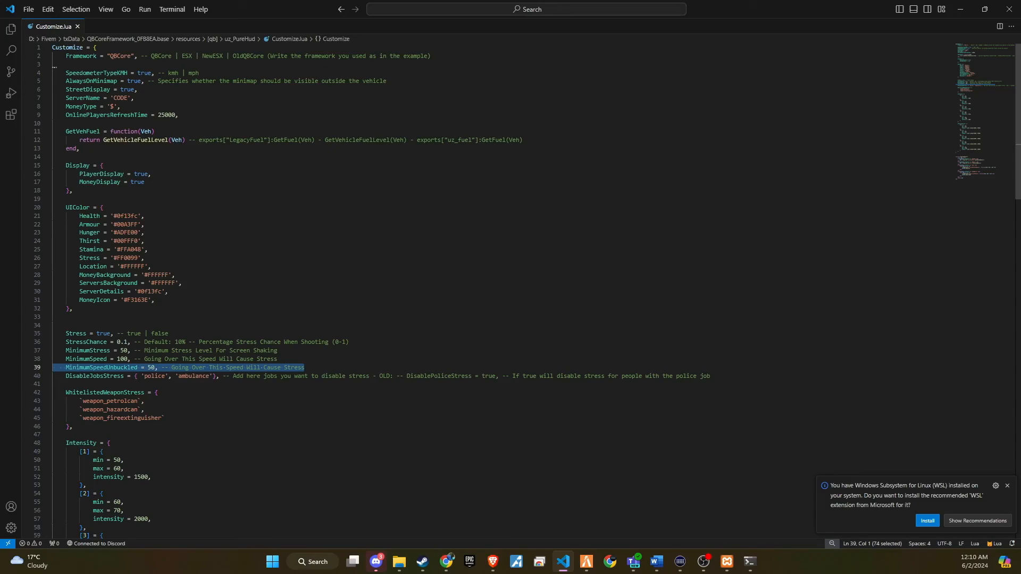
mouse_move(6, 409)
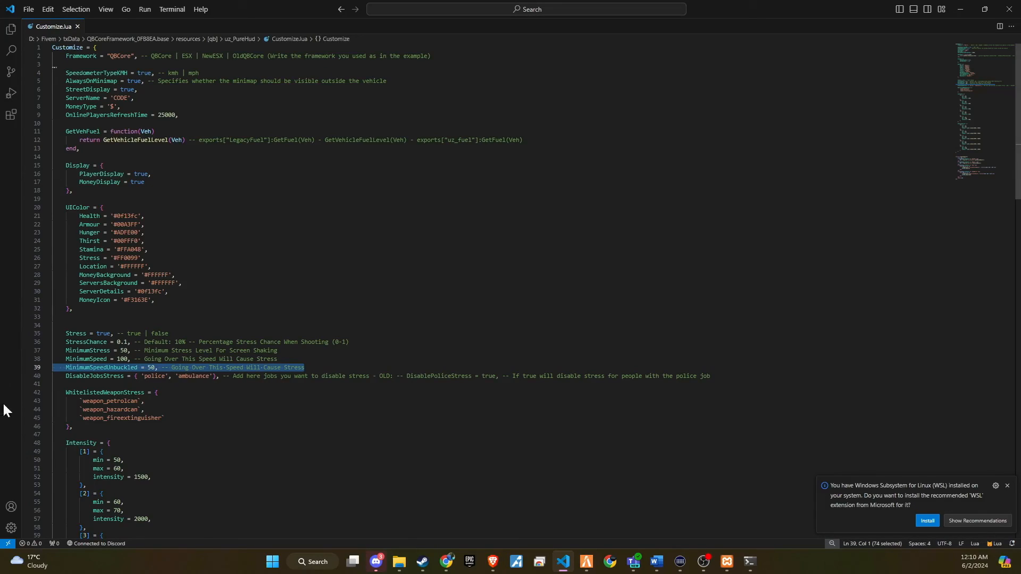
mouse_move(97, 401)
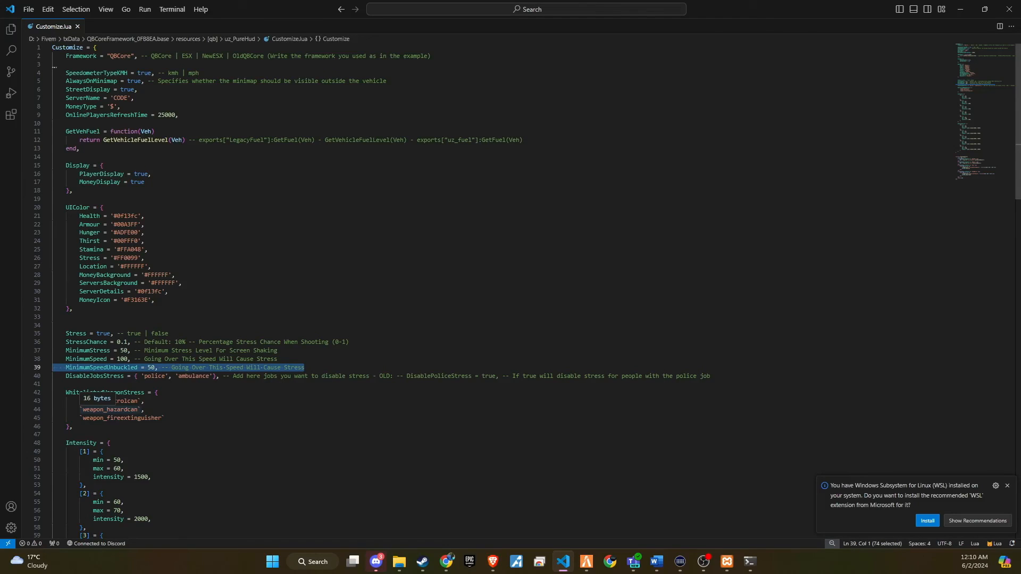
scroll("down", 3)
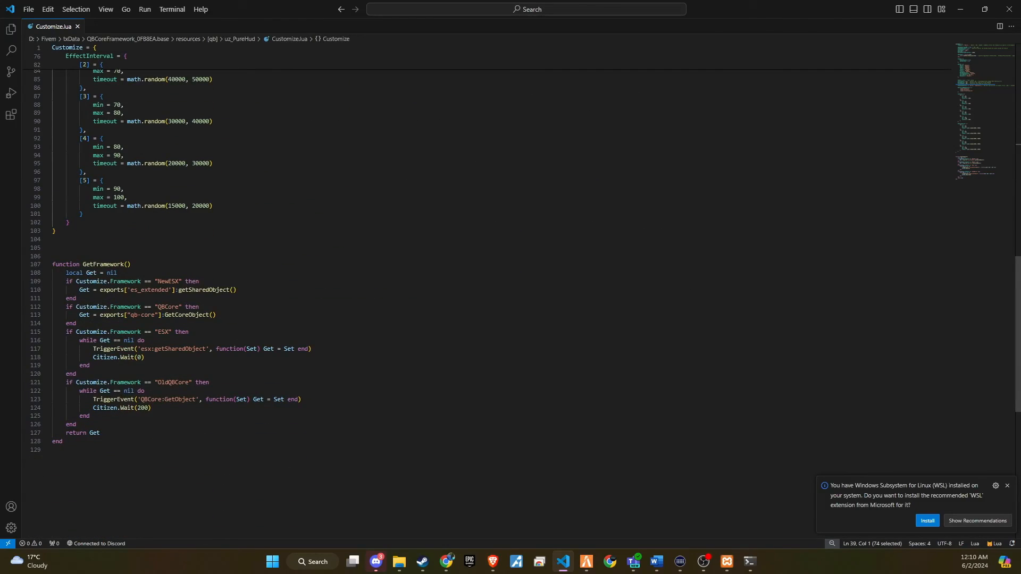
scroll("up", 3)
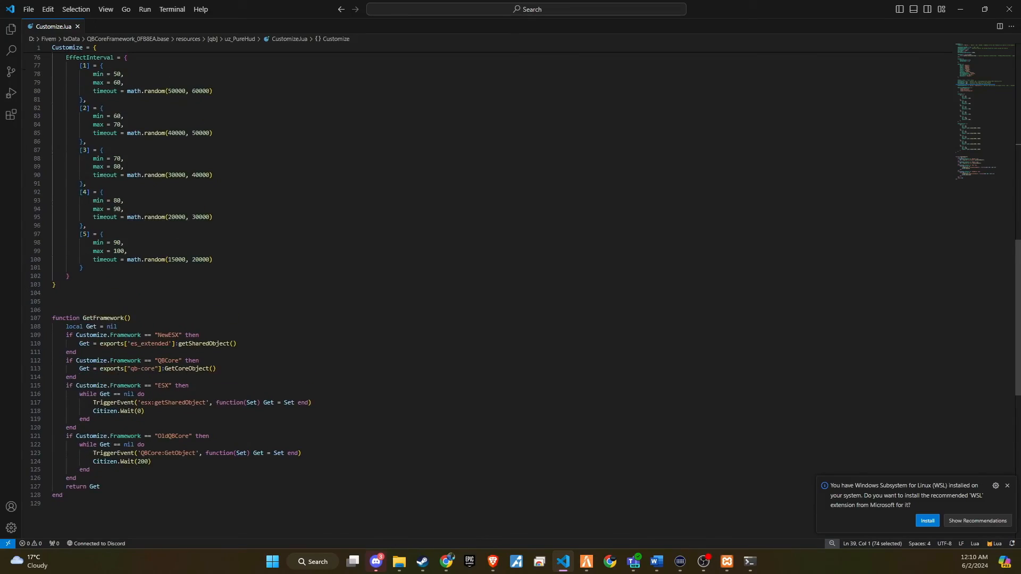
scroll("up", 3)
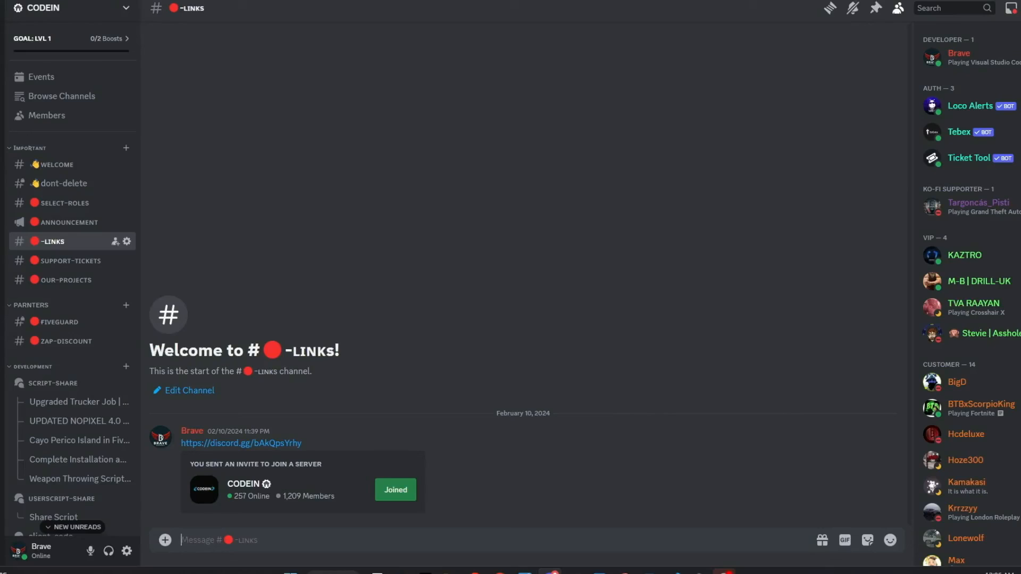
mouse_move(293, 243)
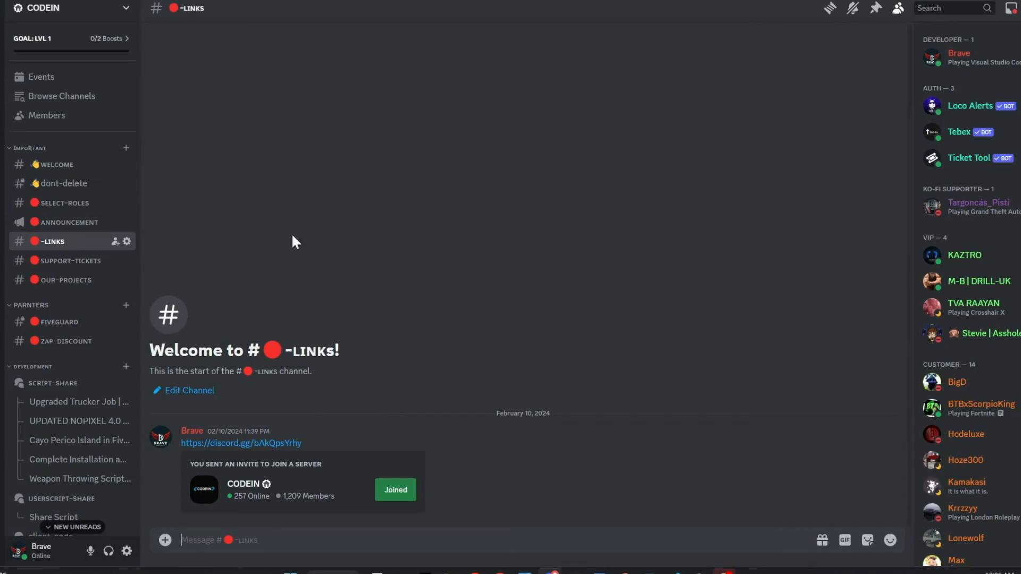
mouse_move(296, 508)
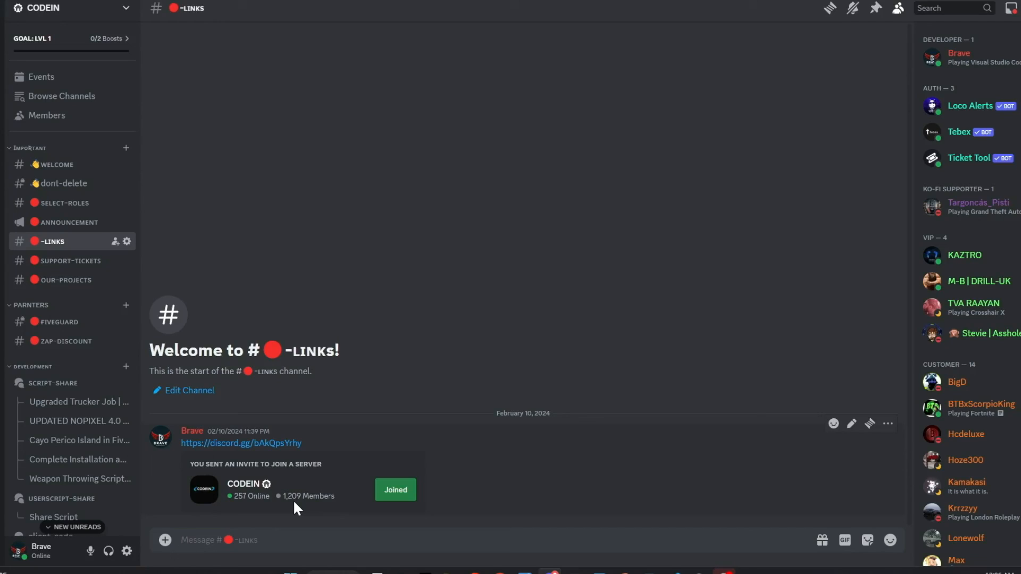
mouse_move(254, 307)
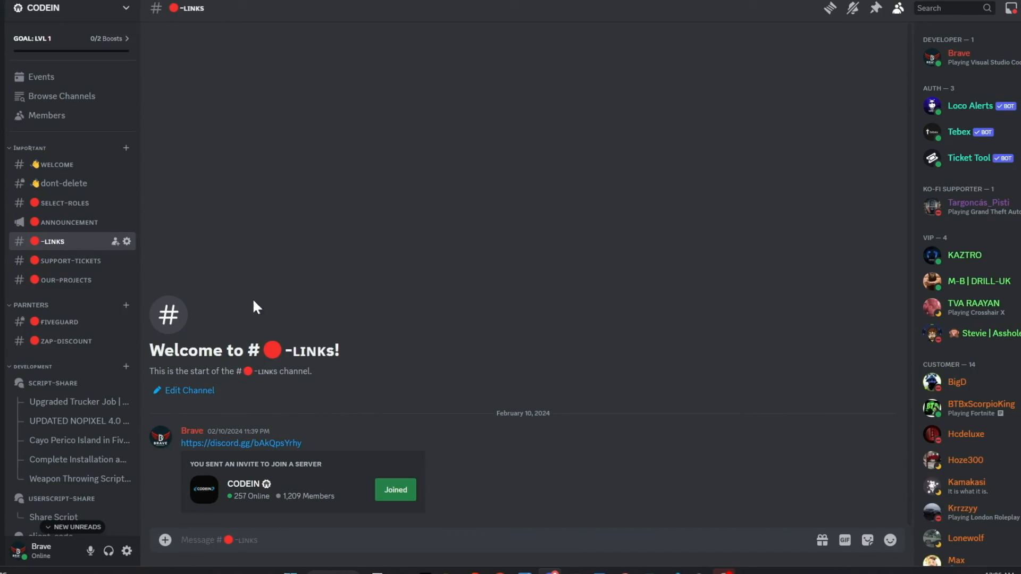
mouse_move(205, 300)
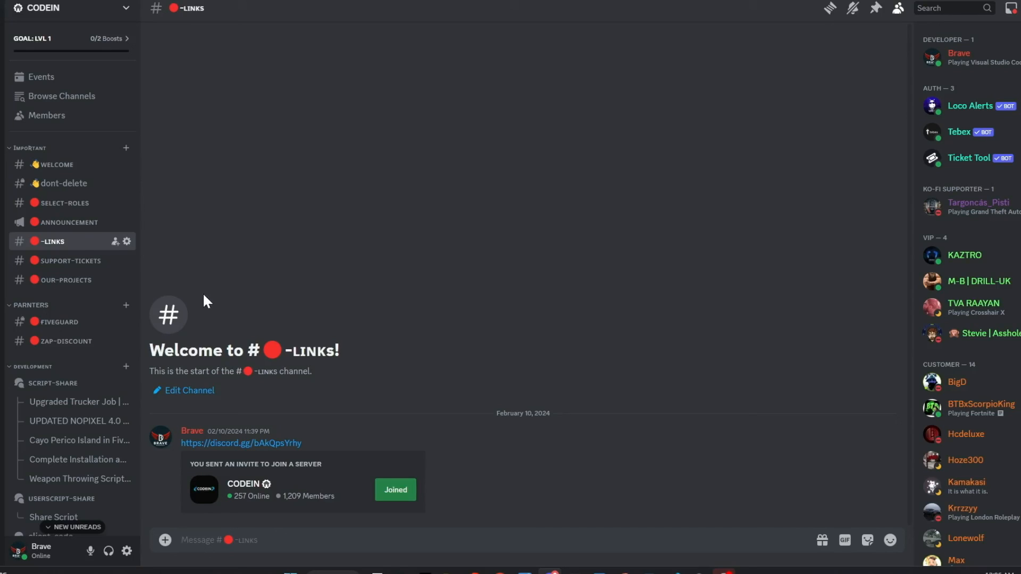
left_click(57, 165)
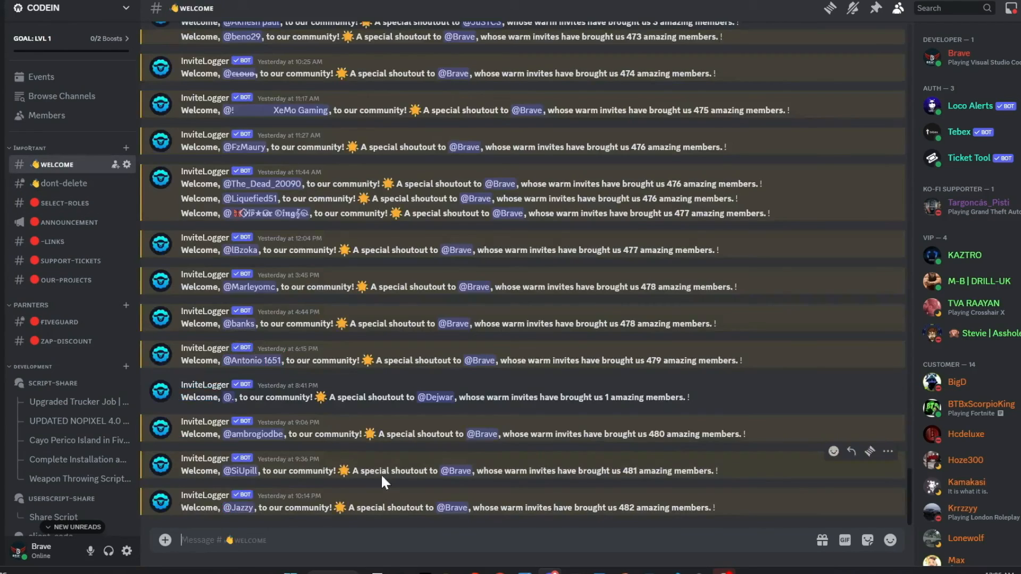
left_click(55, 382)
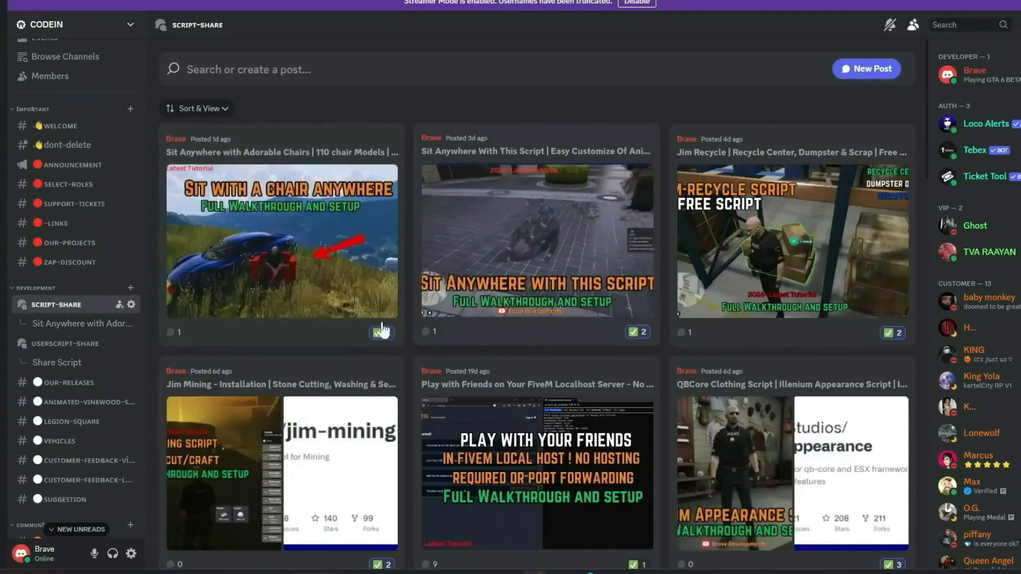
scroll("down", 3)
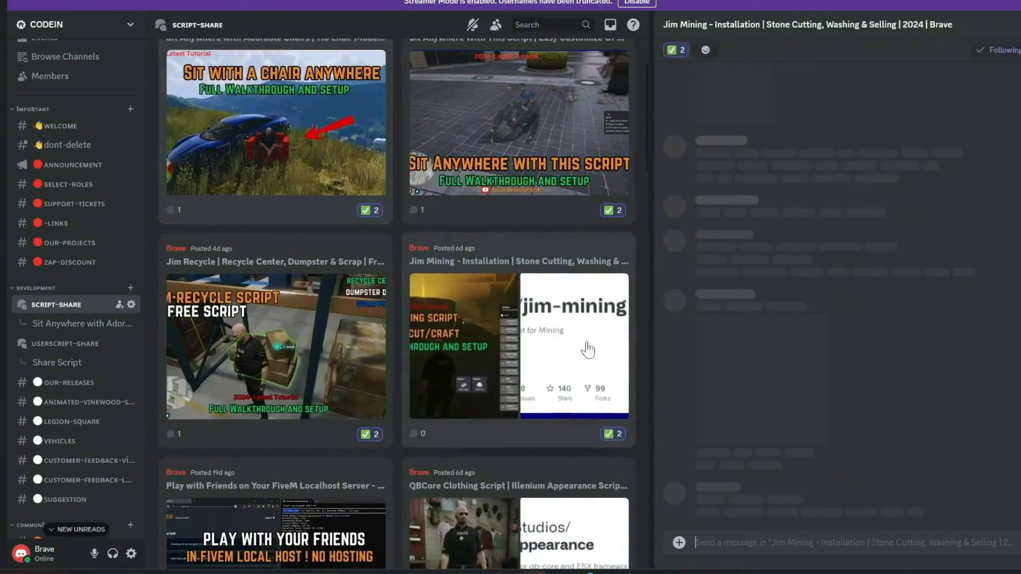
left_click(57, 362)
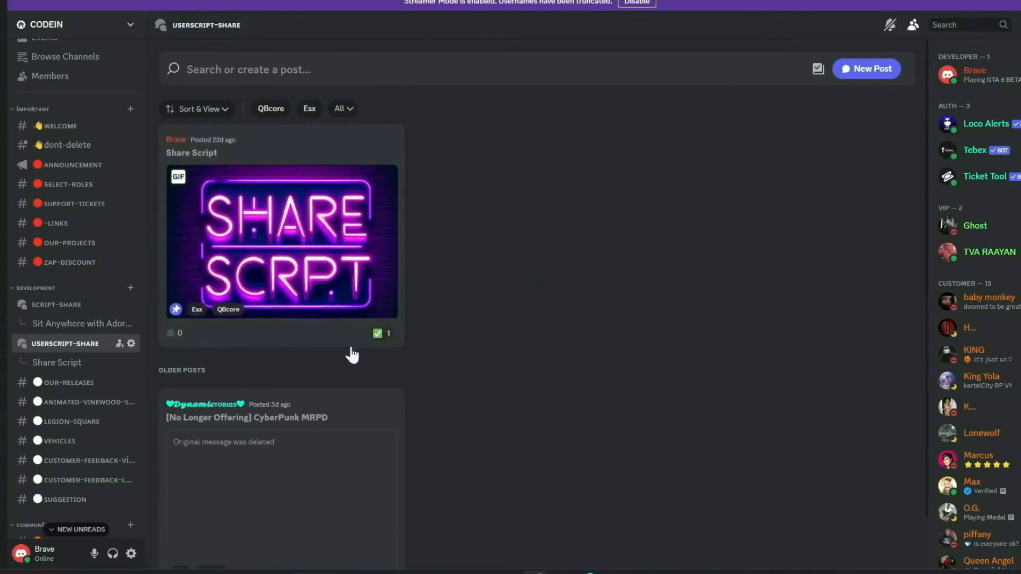
scroll("down", 3)
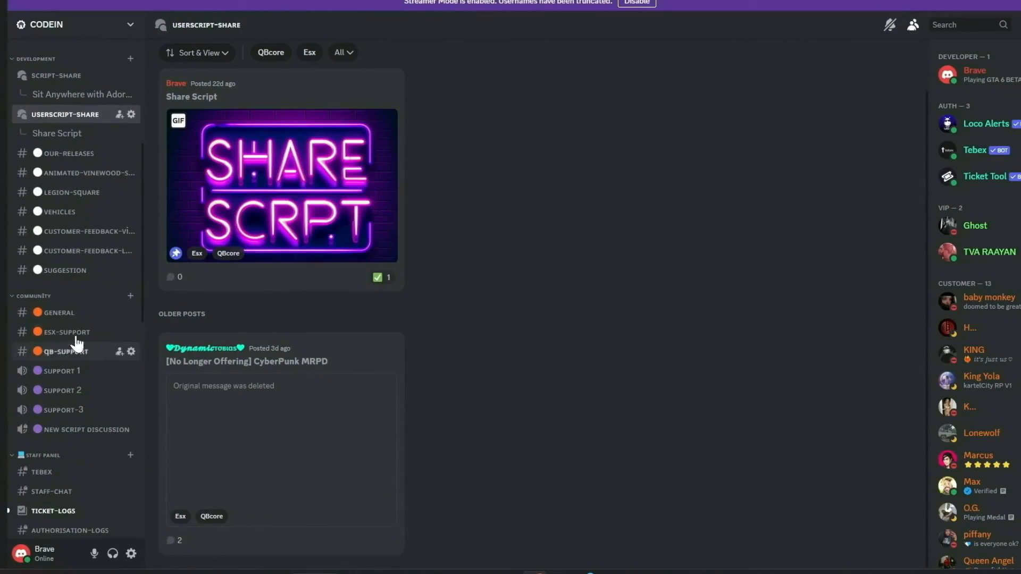
left_click(65, 331)
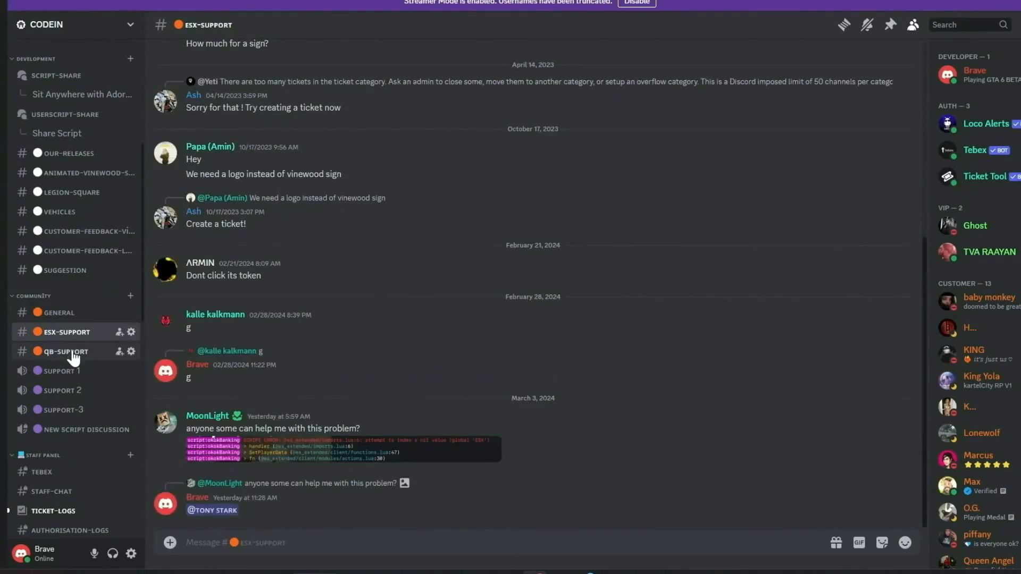
left_click(64, 351)
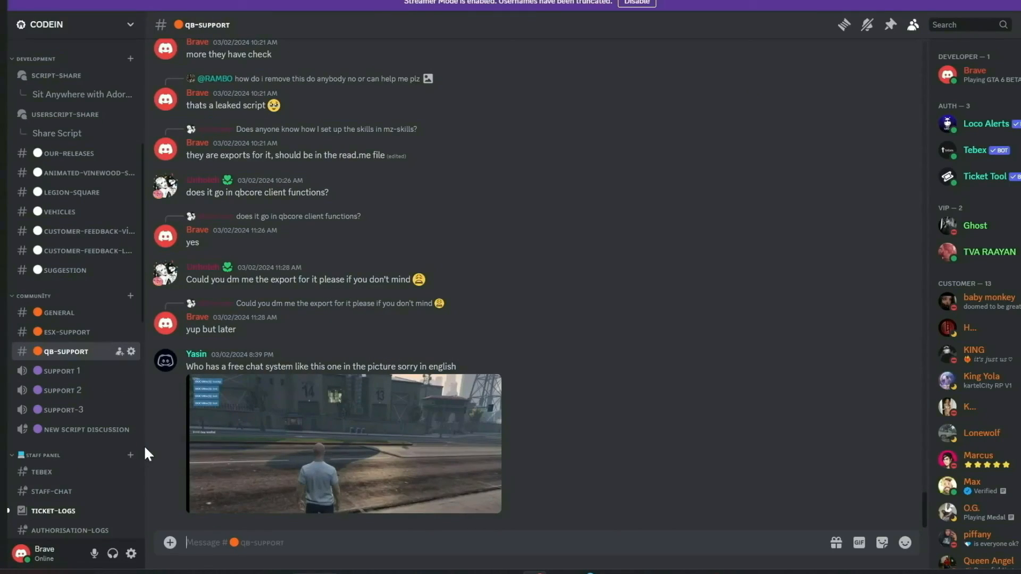
mouse_move(62, 390)
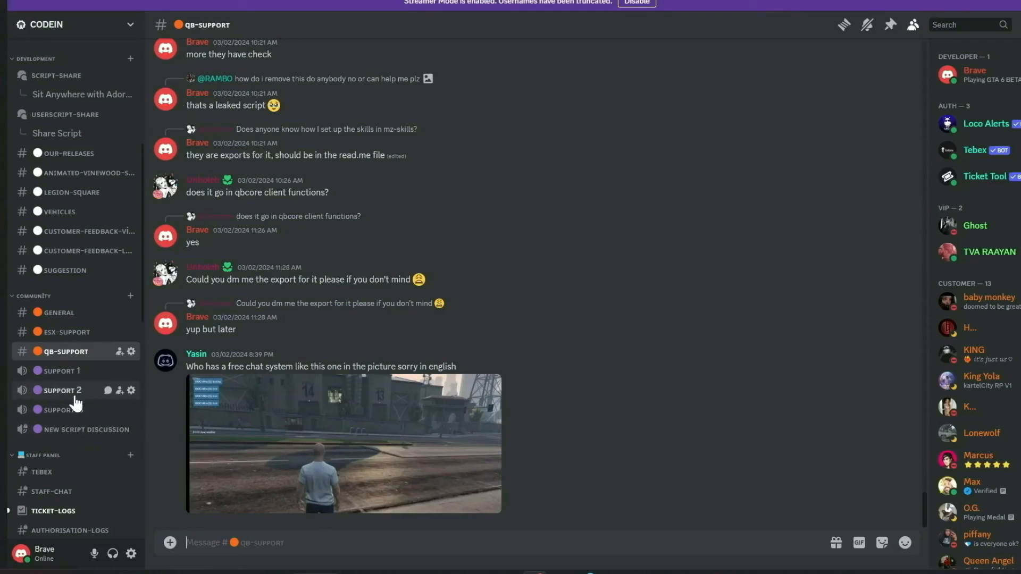
mouse_move(87, 370)
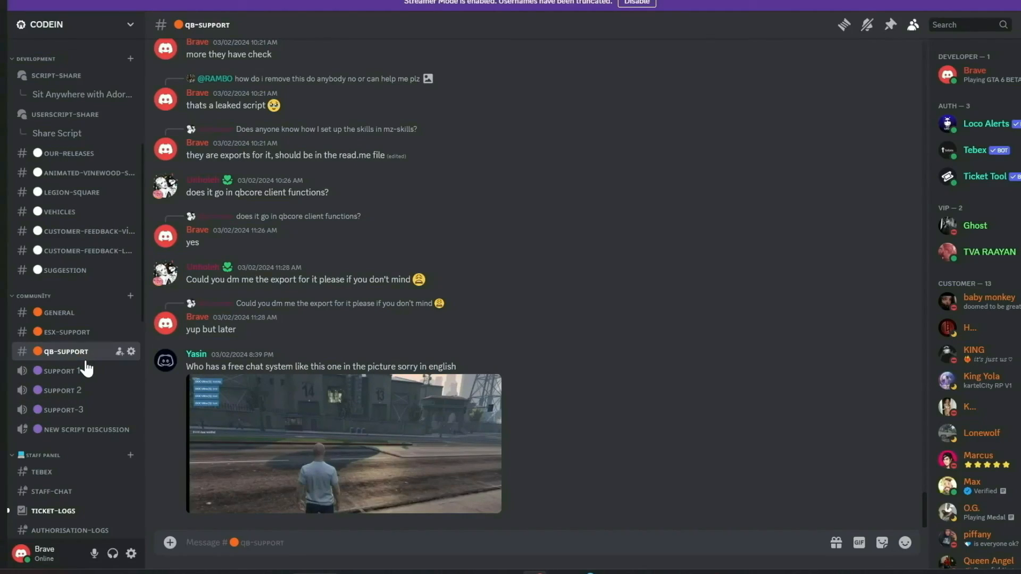
left_click(66, 331)
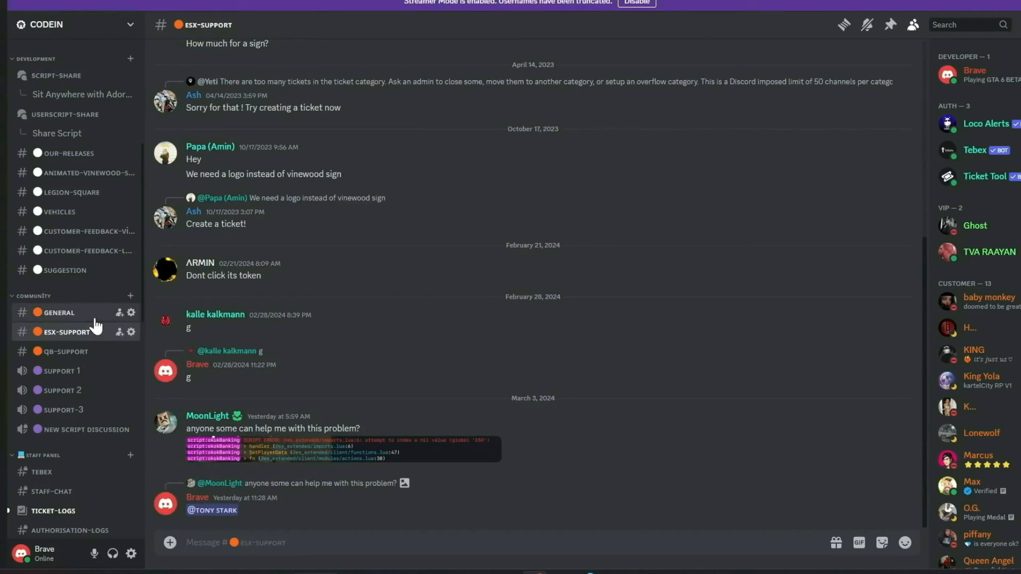
left_click(58, 312)
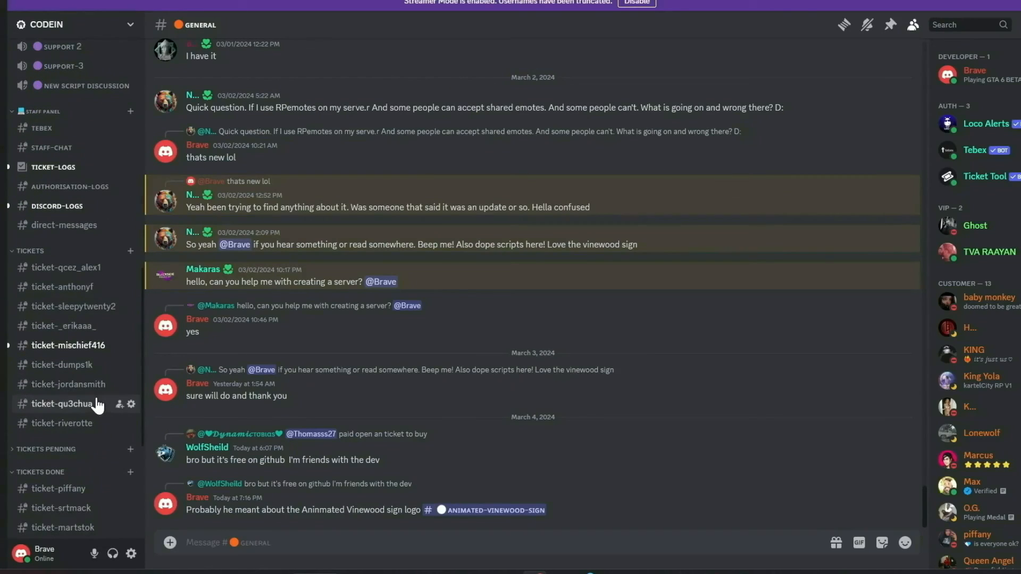
scroll("up", 3)
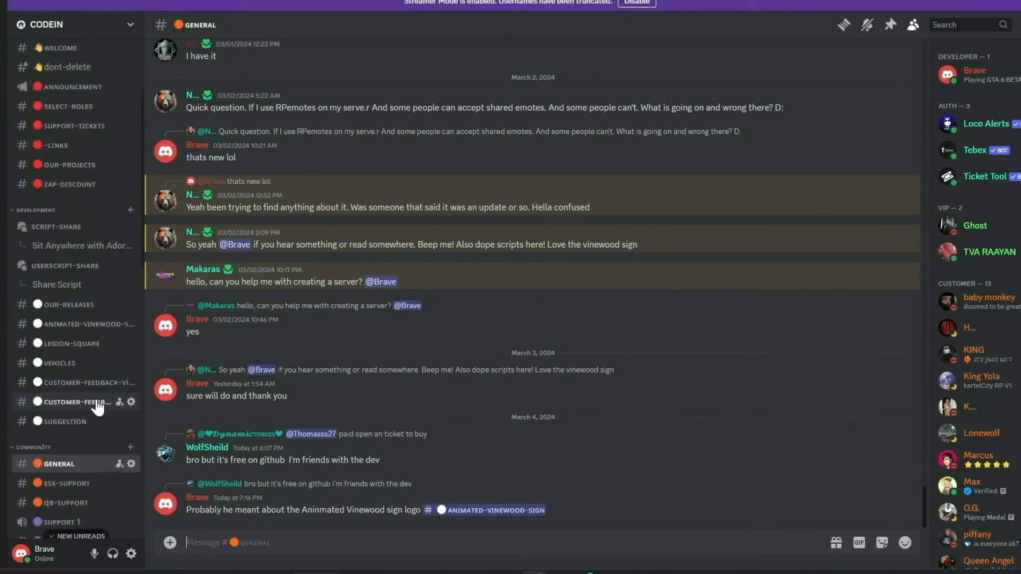
scroll("up", 3)
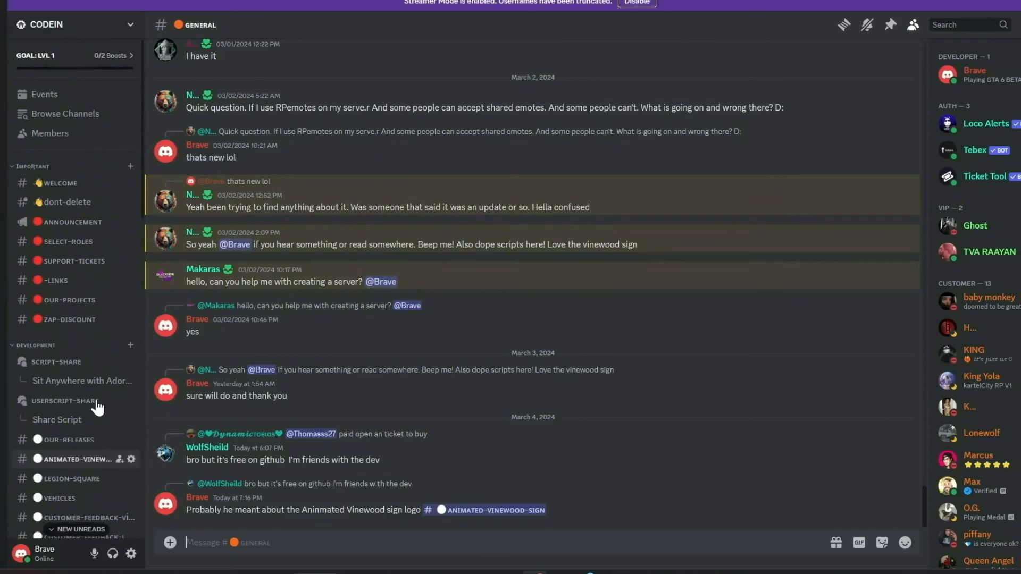
left_click(52, 281)
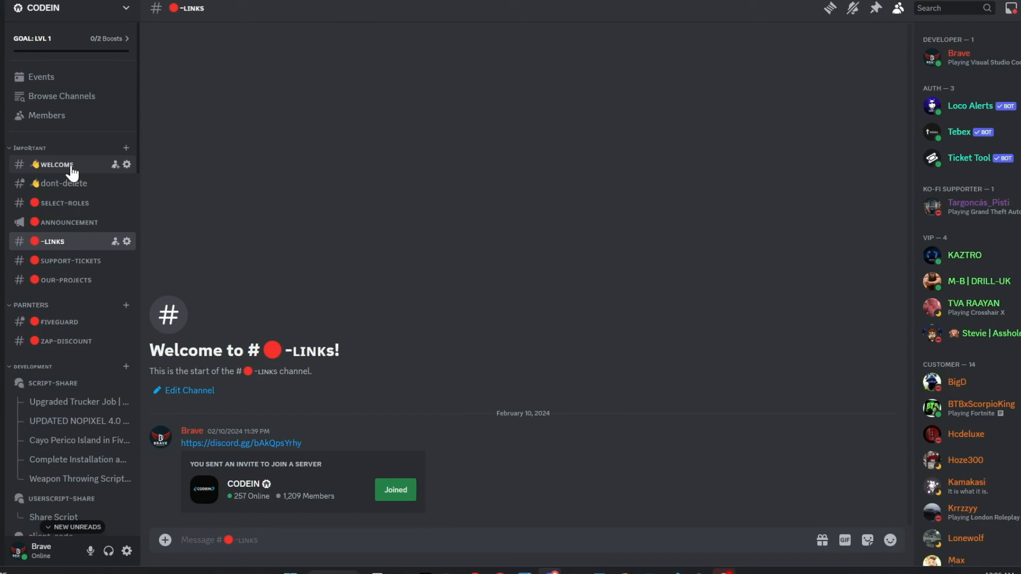